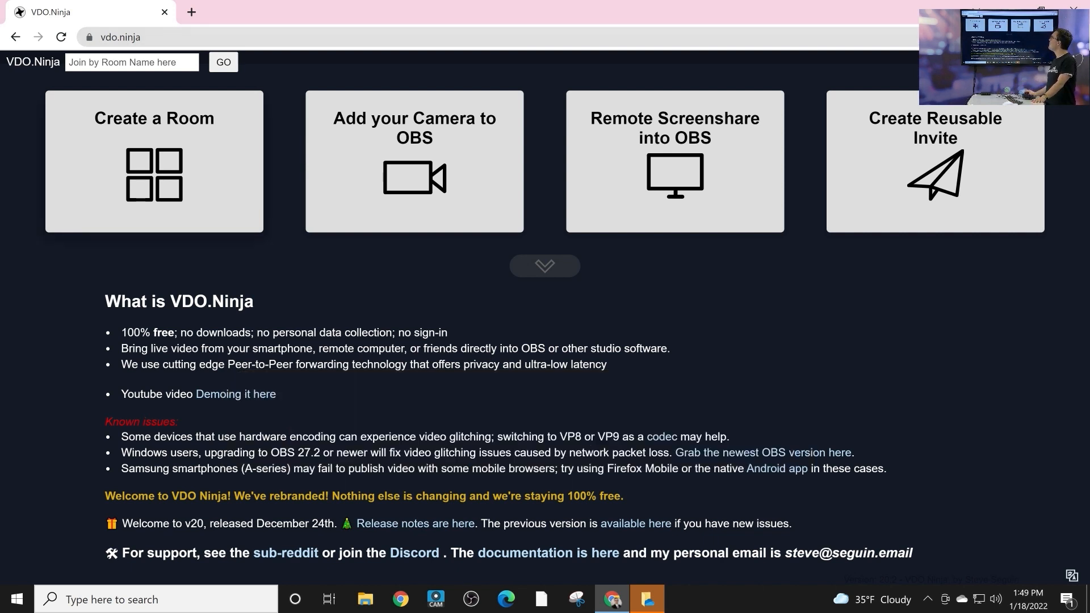
{"action": "mouse_move", "coordinate": [165, 165]}
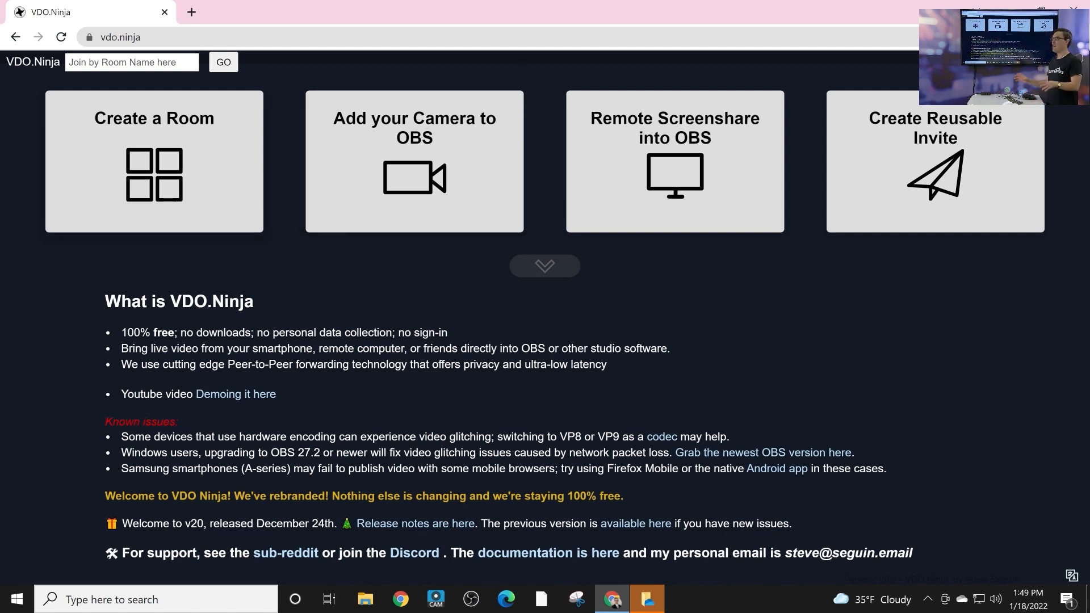
{"action": "mouse_move", "coordinate": [188, 170]}
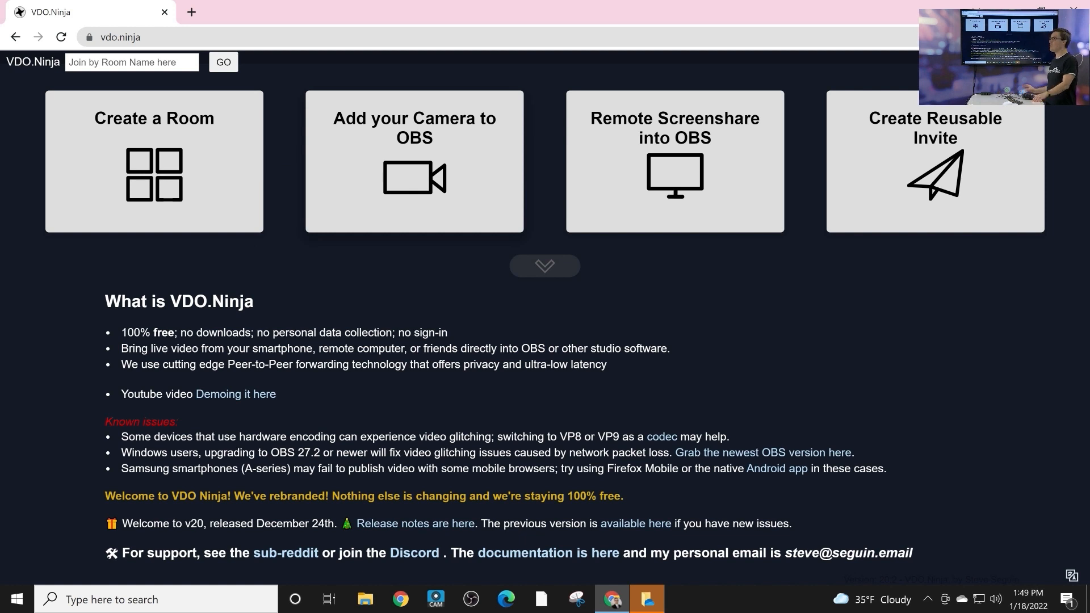
{"action": "mouse_move", "coordinate": [414, 176]}
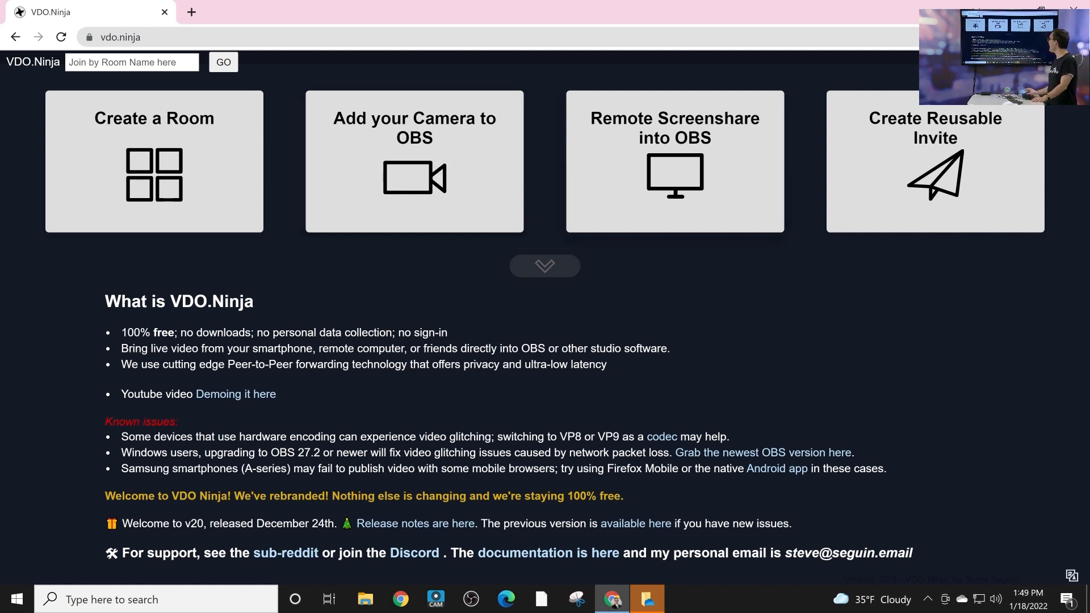
{"action": "mouse_move", "coordinate": [676, 176]}
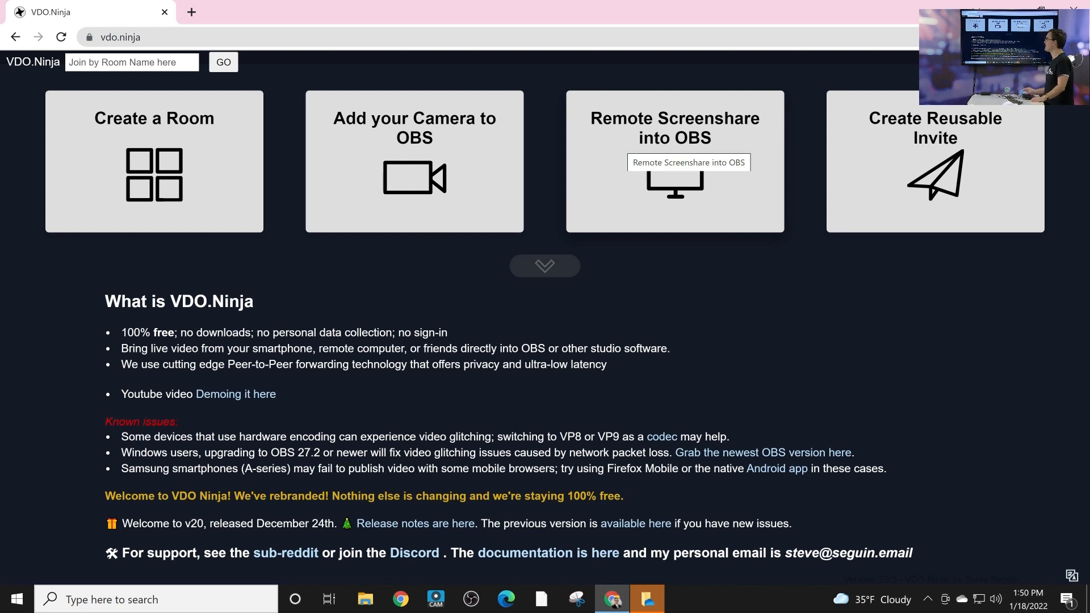
Create room OBSSUPERUSERROOM with 'The director will be performing as well' ticked.
{"action": "left_click", "coordinate": [154, 162]}
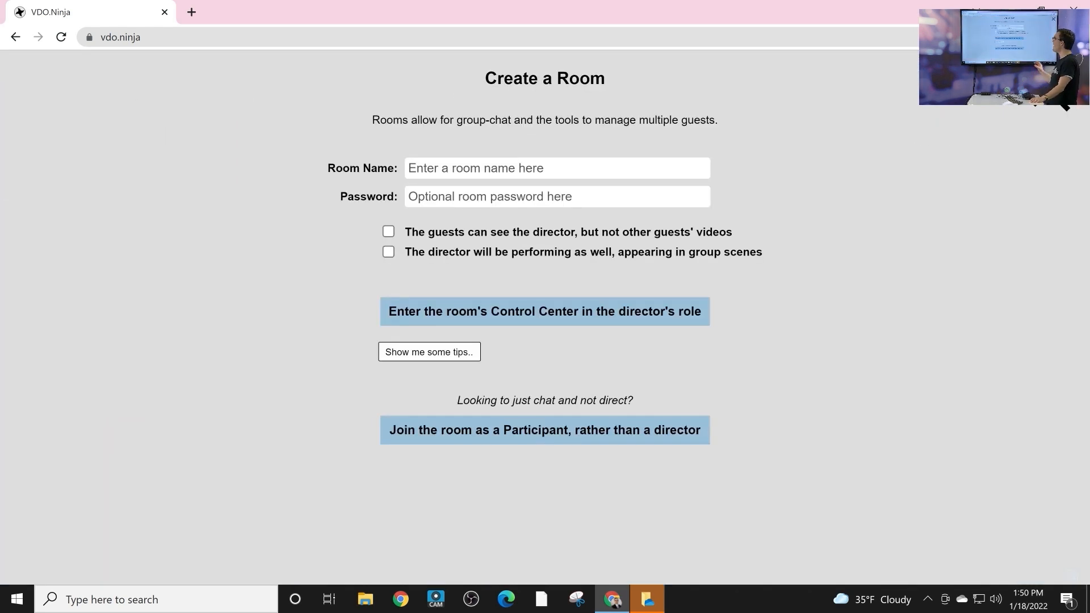
{"action": "left_click", "coordinate": [557, 169]}
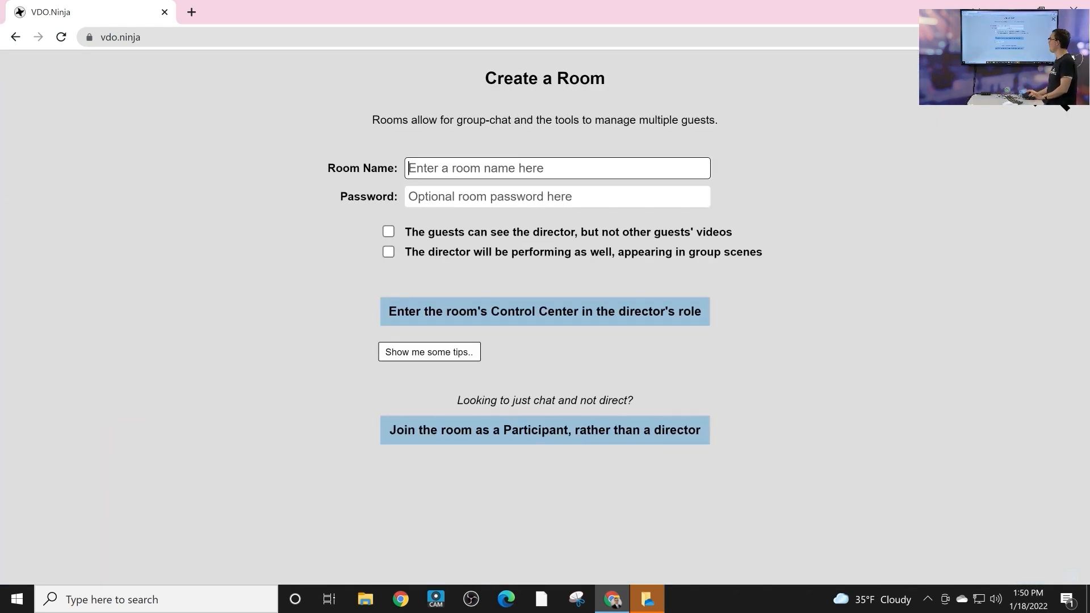
{"action": "type", "text": "OBSUS"}
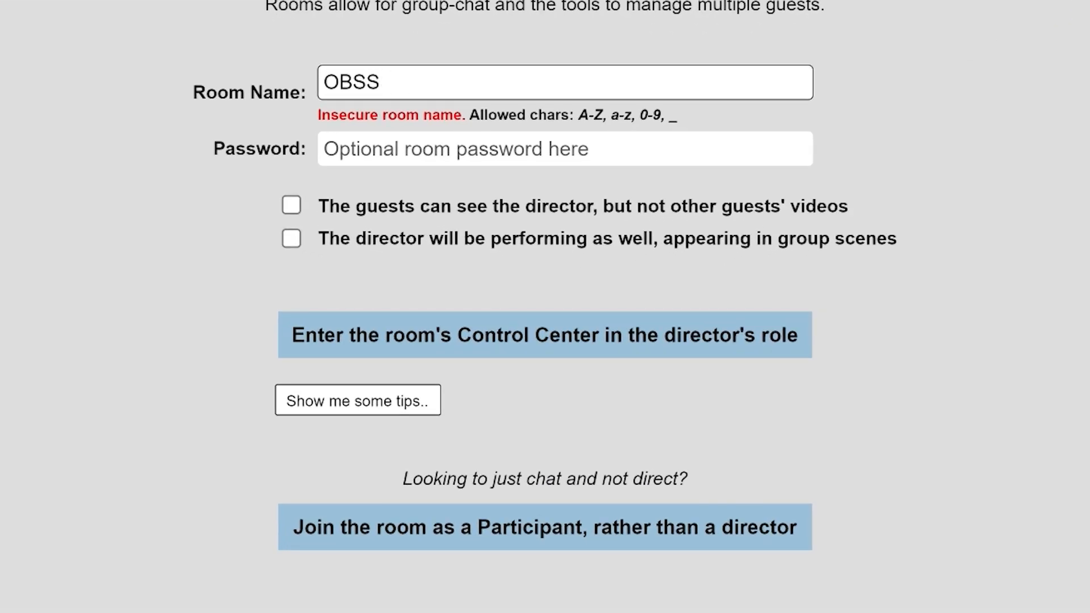
{"action": "type", "text": "SUPERUSERROOM"}
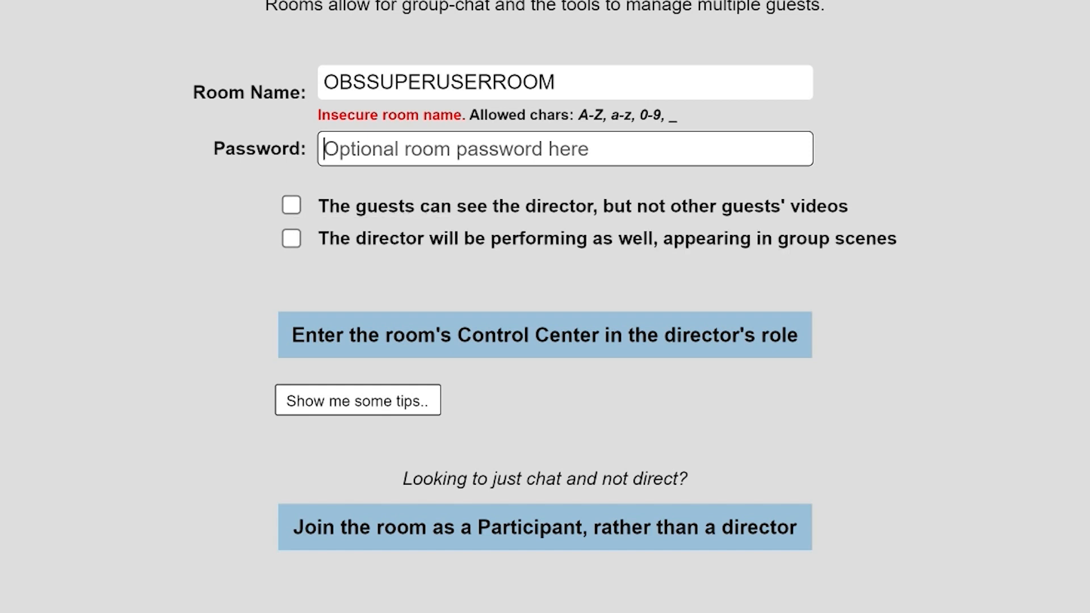
{"action": "left_click", "coordinate": [291, 239]}
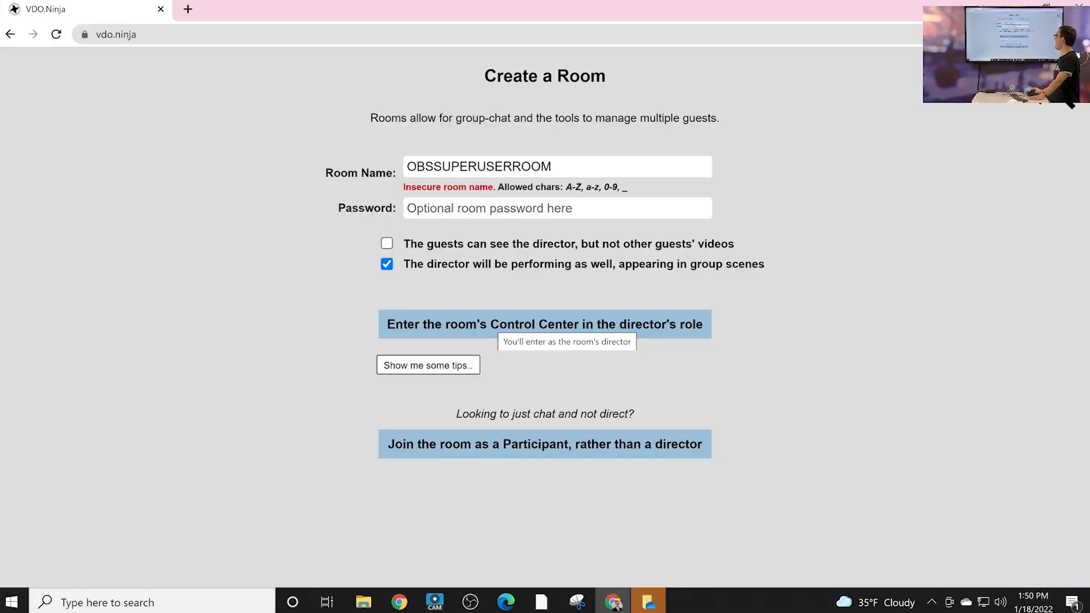
Enter the OBSSUPERUSERROOM control center, then join via the invite link with camera.
{"action": "left_click", "coordinate": [544, 324]}
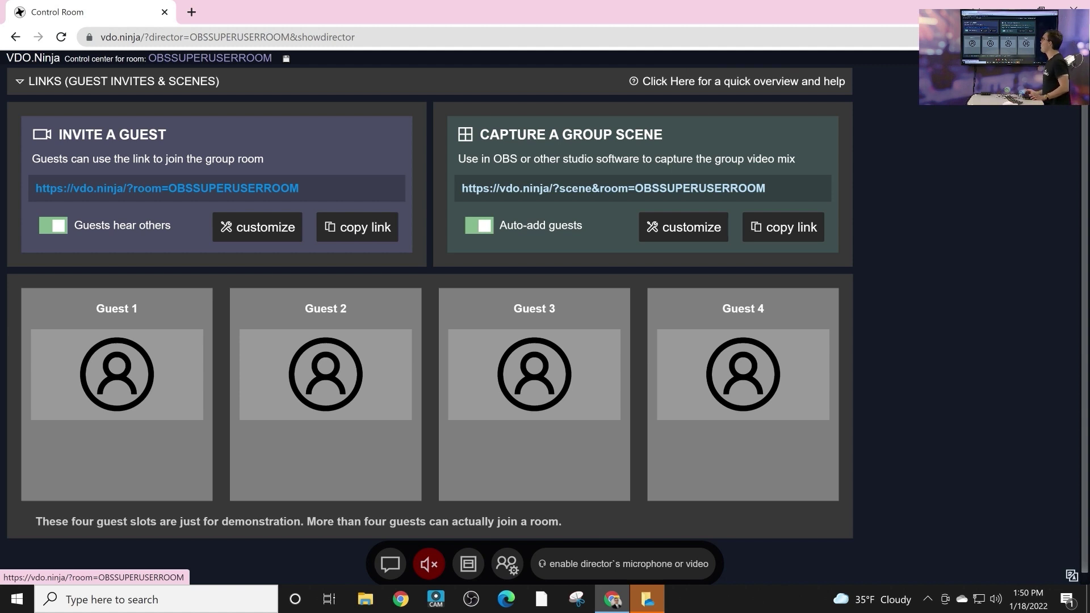
{"action": "left_click", "coordinate": [357, 227]}
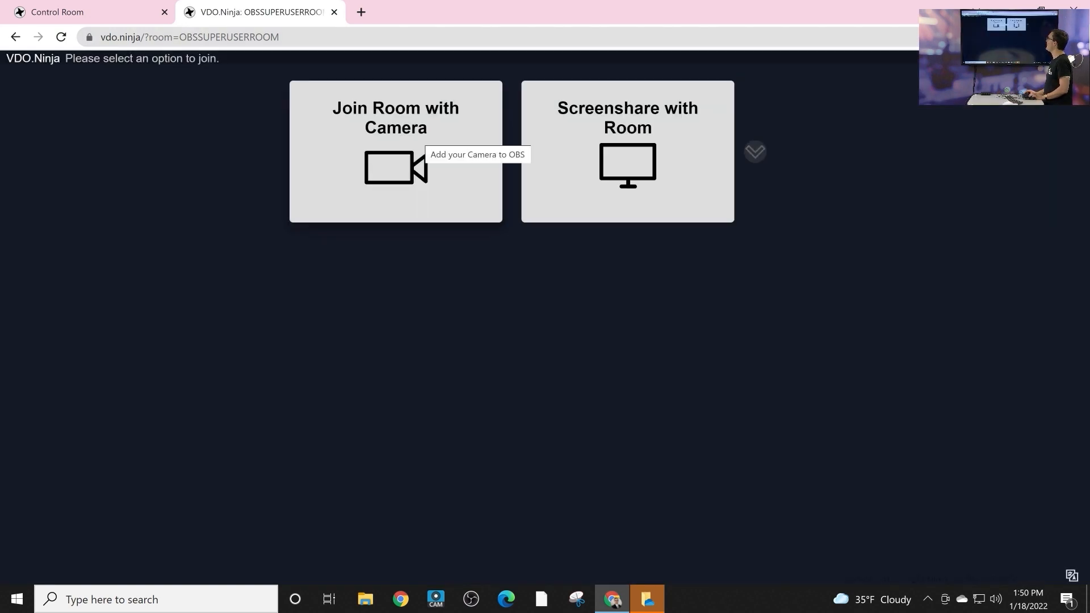
{"action": "left_click", "coordinate": [396, 152]}
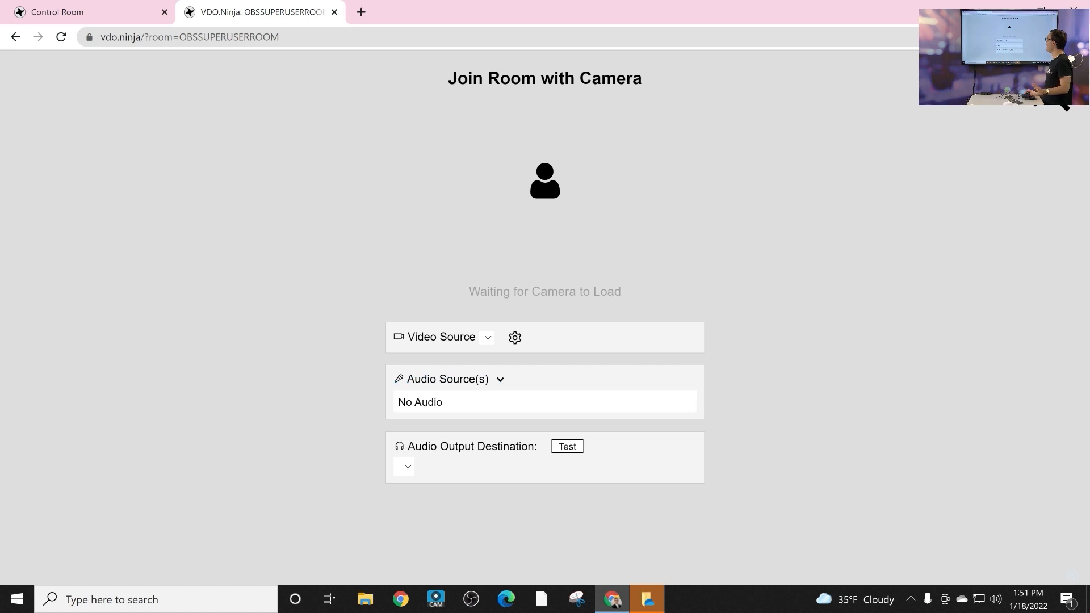
{"action": "left_click", "coordinate": [487, 337]}
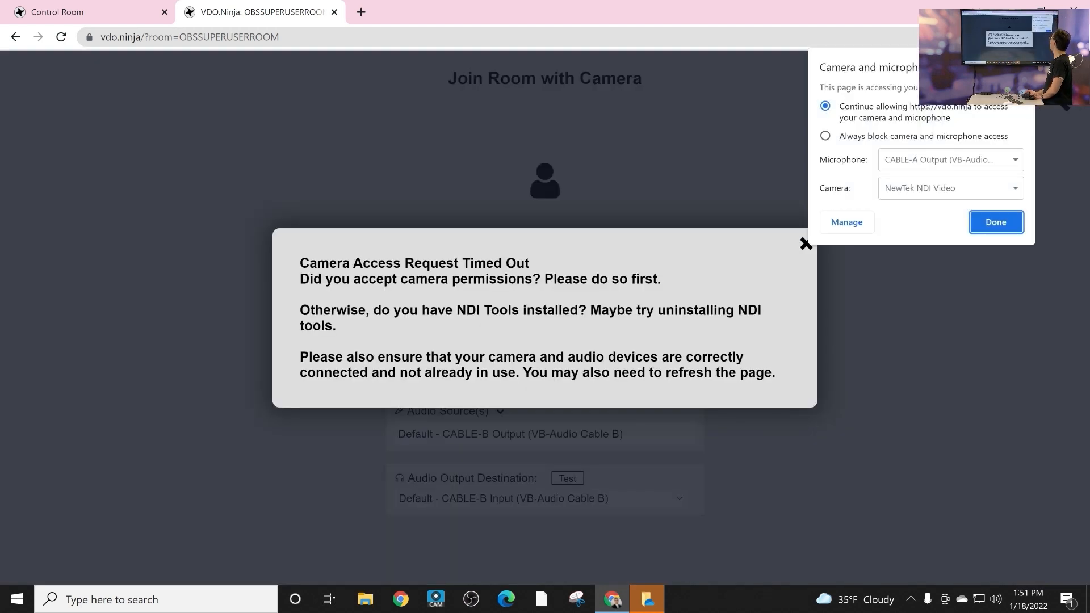
Set OBS Virtual Camera as Chrome's default camera under Site Settings > Camera.
{"action": "left_click", "coordinate": [847, 222]}
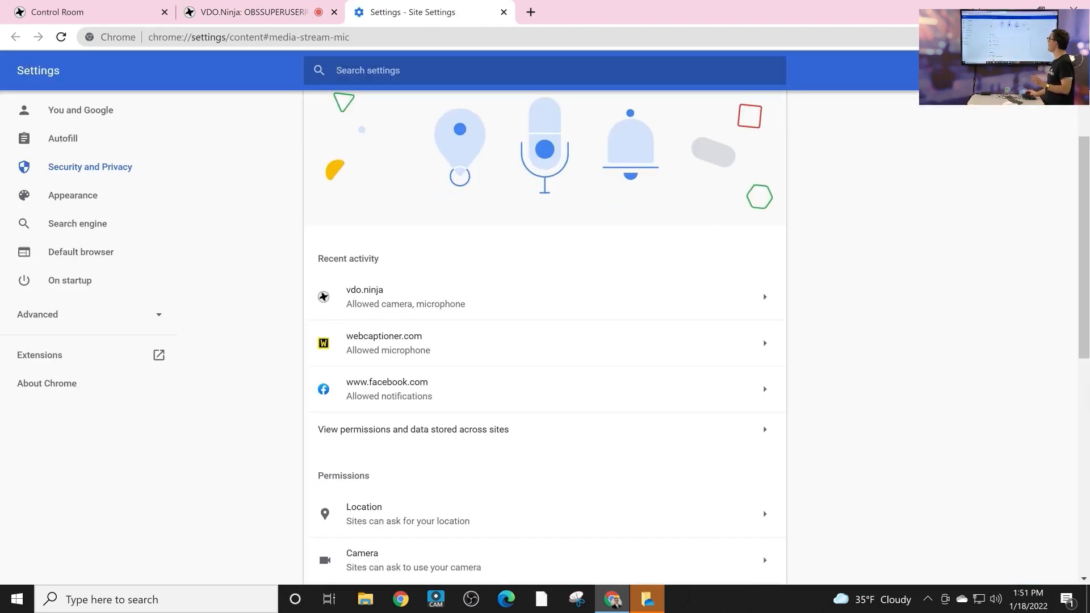
{"action": "left_click", "coordinate": [362, 559]}
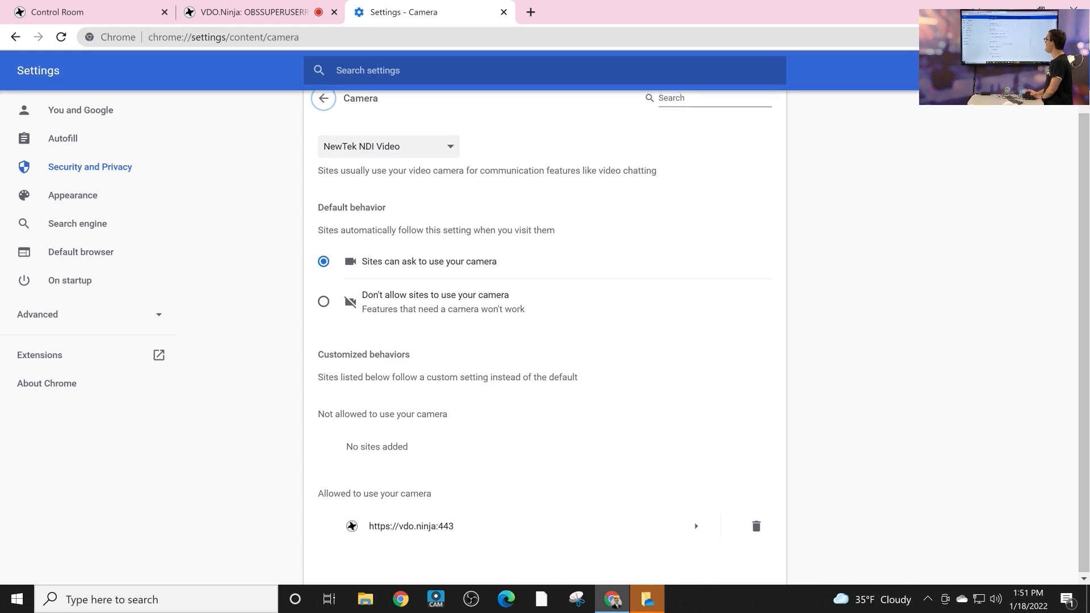
{"action": "left_click", "coordinate": [388, 147]}
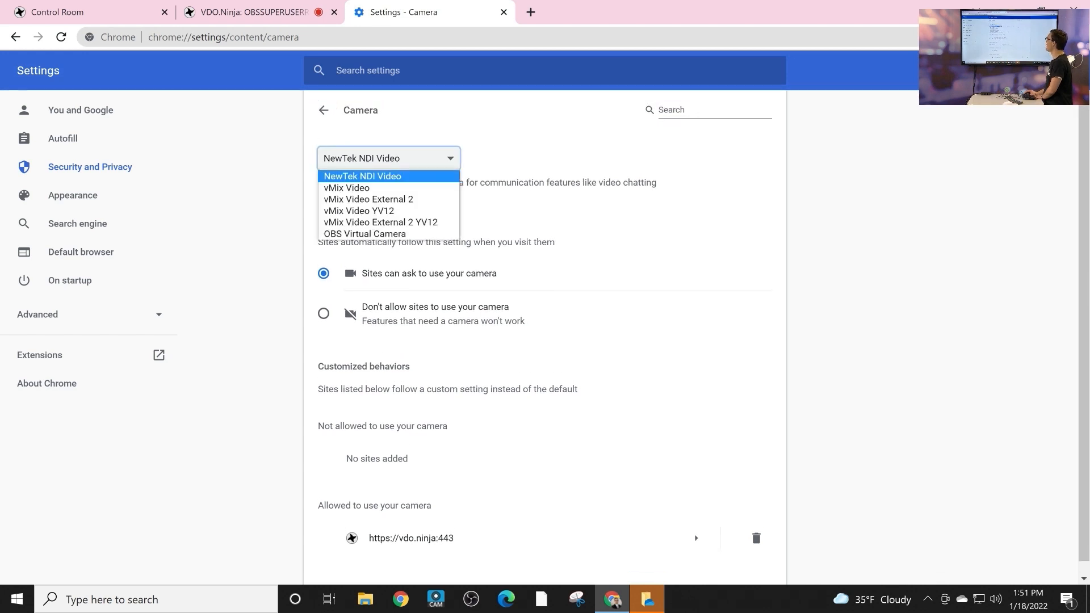
{"action": "mouse_move", "coordinate": [363, 234]}
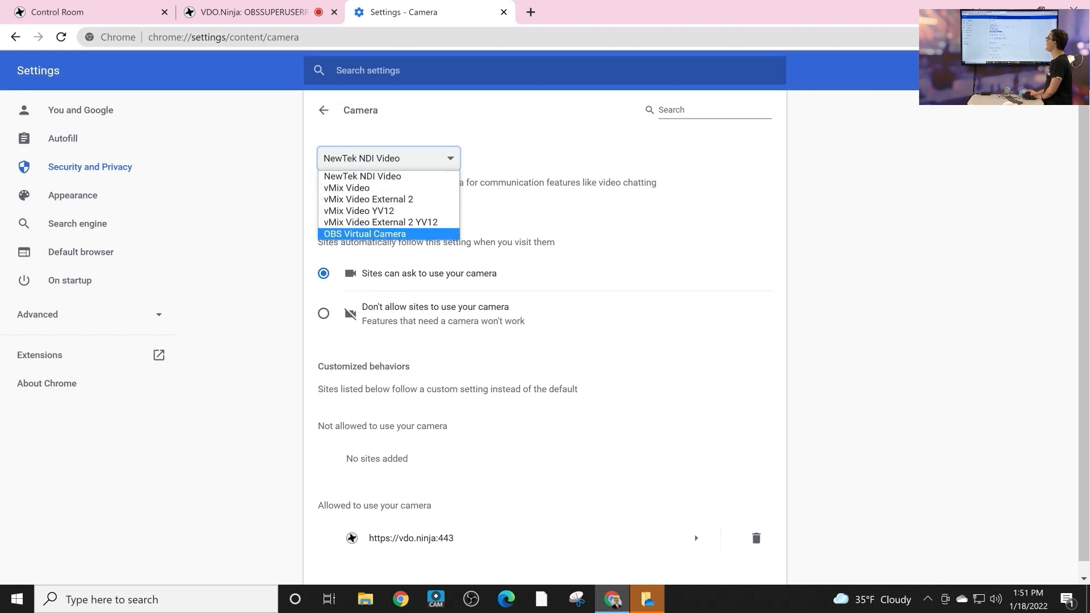
{"action": "left_click", "coordinate": [363, 234]}
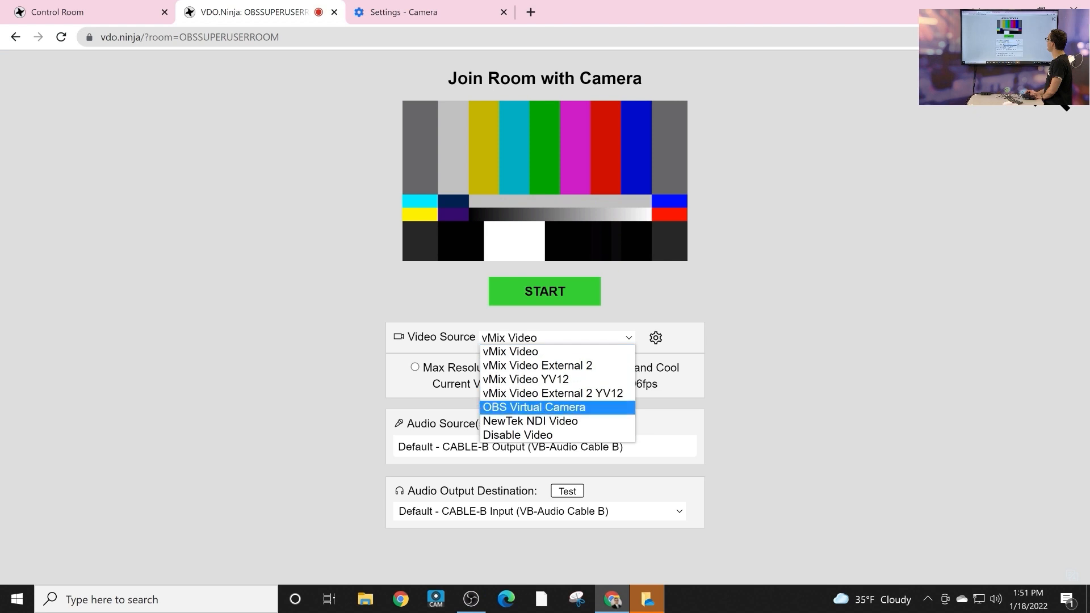
Start sending OBS Virtual Camera video into the room with No Audio selected.
{"action": "left_click", "coordinate": [533, 407]}
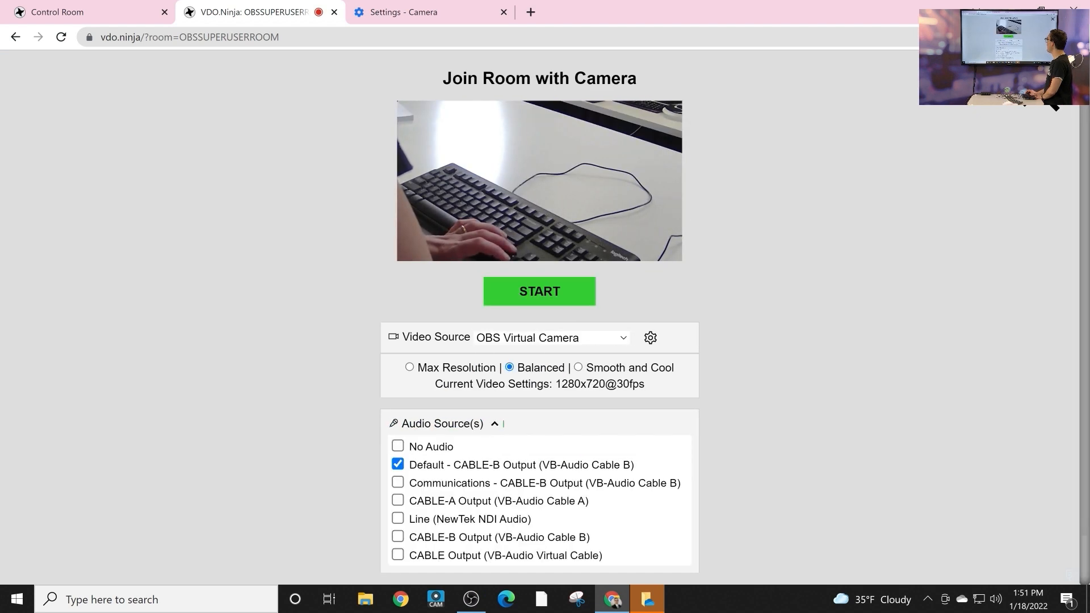
{"action": "left_click", "coordinate": [397, 447]}
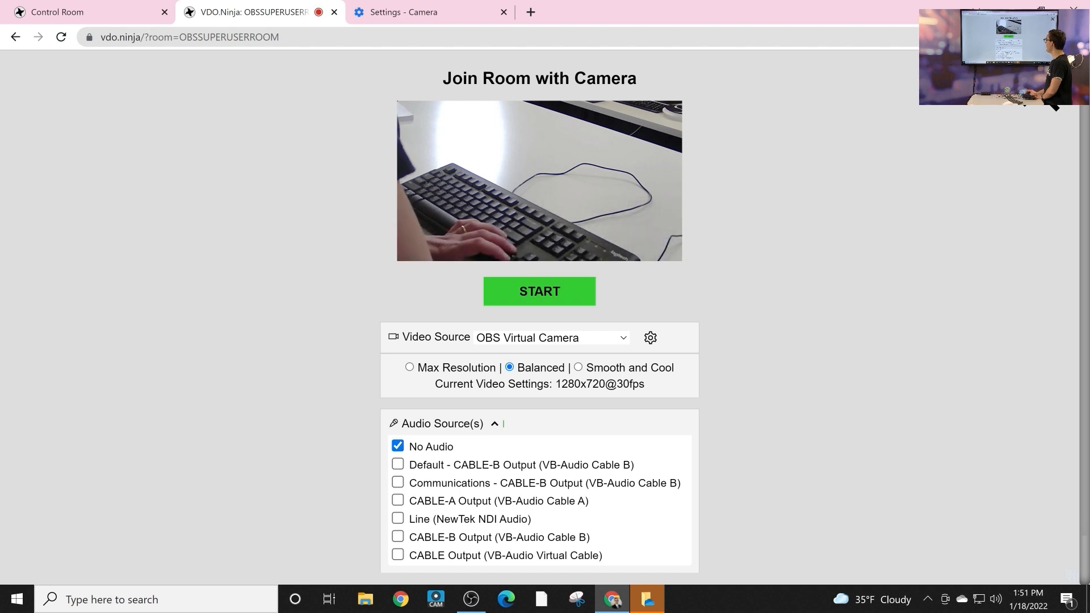
{"action": "left_click", "coordinate": [539, 292]}
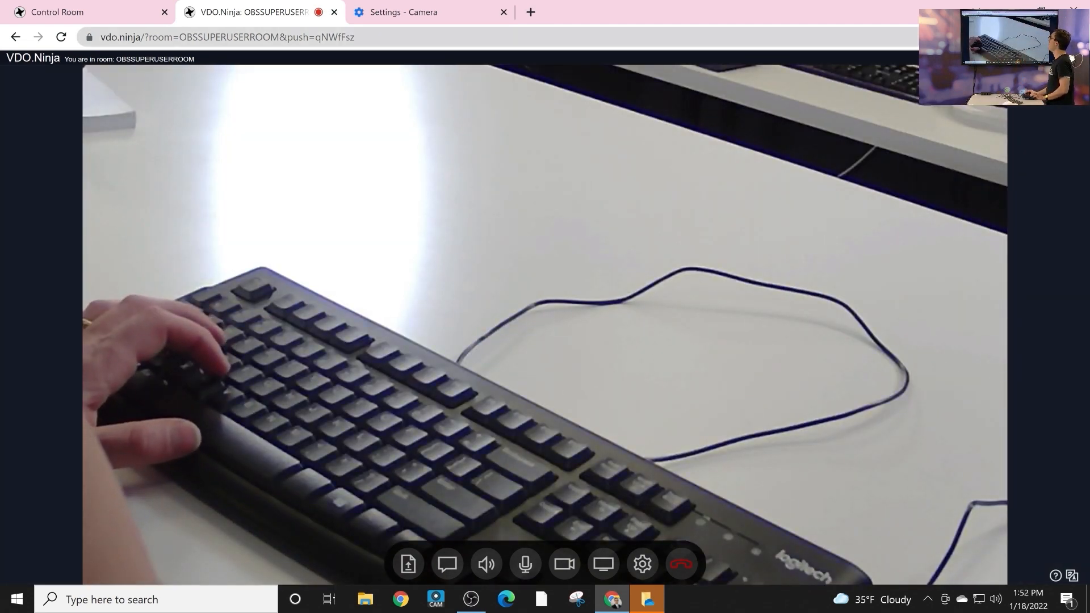
Copy the guest invite link from the director's control room.
{"action": "left_click", "coordinate": [63, 12]}
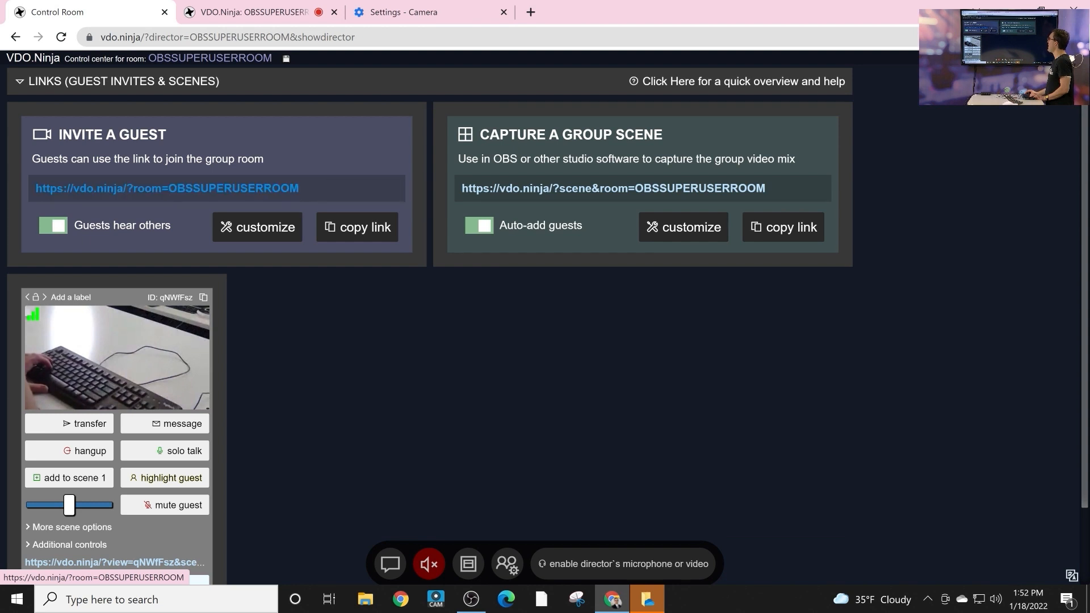
{"action": "left_click", "coordinate": [357, 227]}
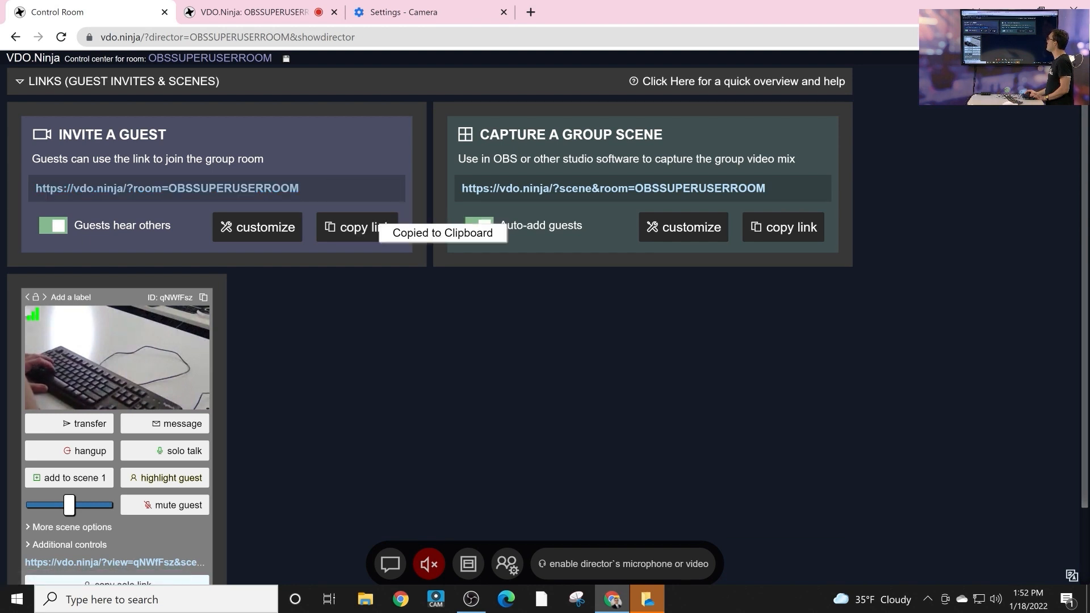
{"action": "scroll", "scroll_direction": "down", "scroll_amount": 3}
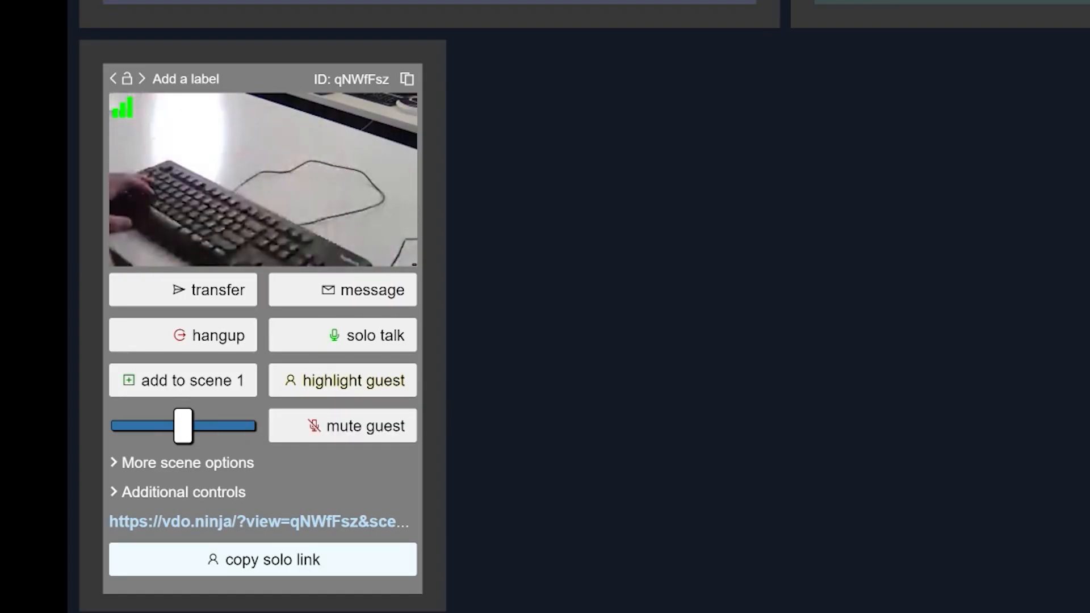
Send the first guest the message 'your up n'.
{"action": "left_click", "coordinate": [341, 290]}
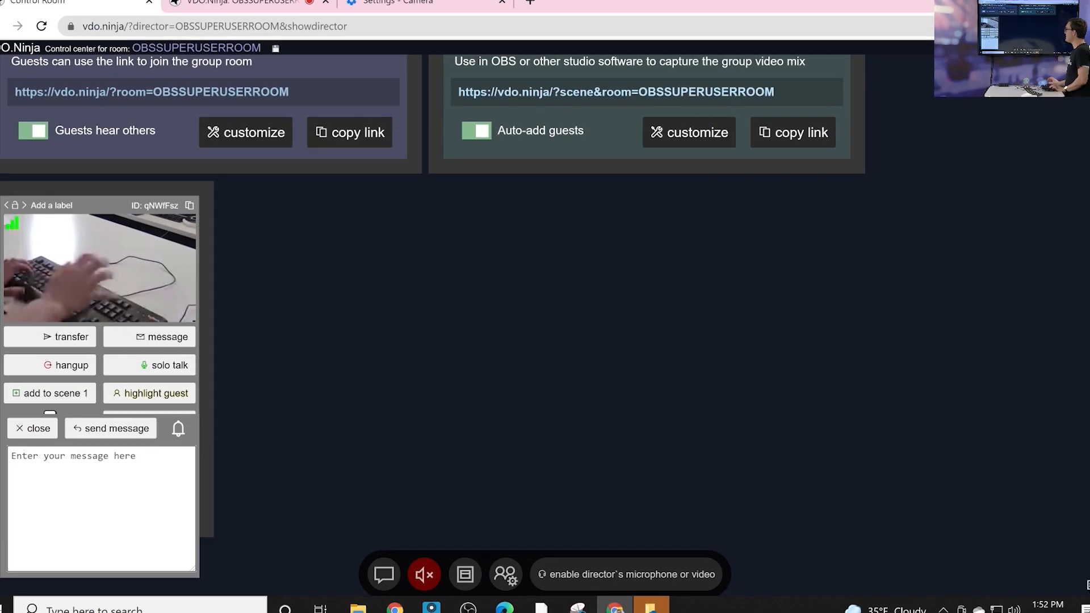
{"action": "left_click", "coordinate": [251, 10]}
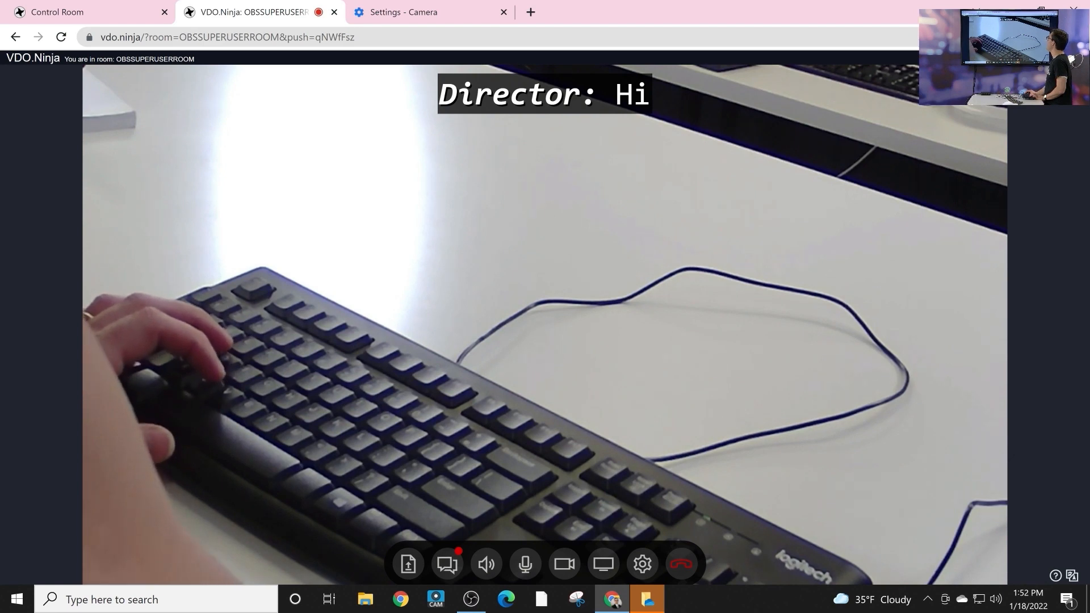
{"action": "left_click", "coordinate": [62, 11]}
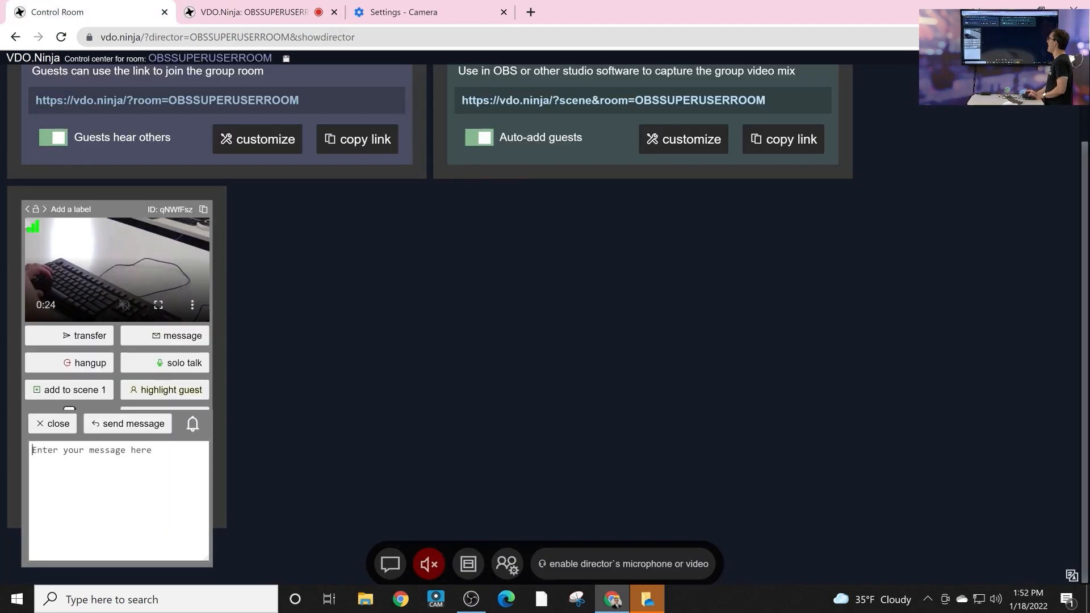
{"action": "type", "text": "your up n"}
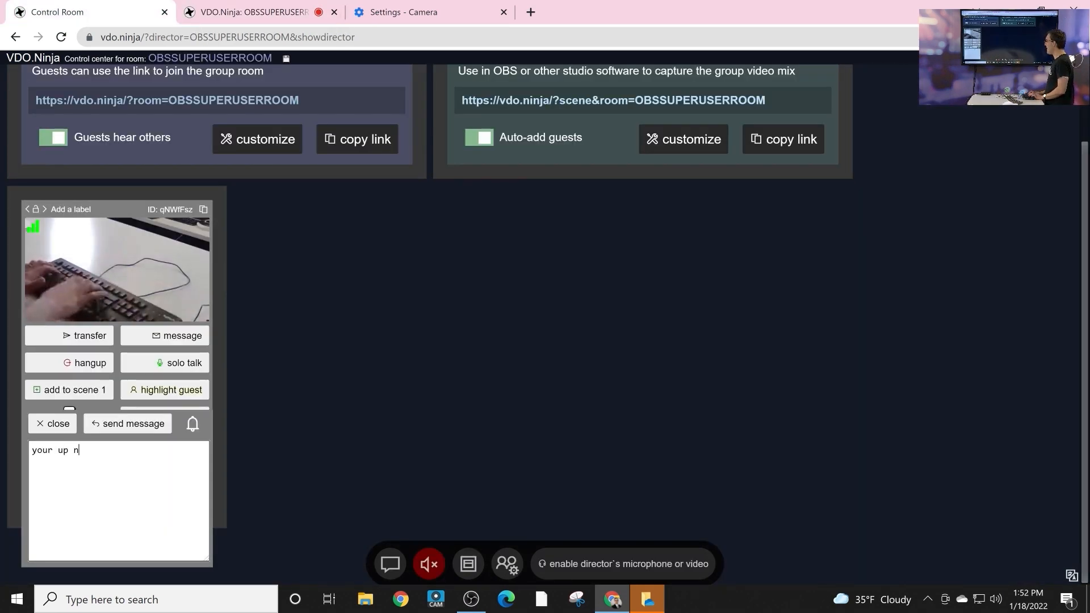
{"action": "left_click", "coordinate": [261, 11]}
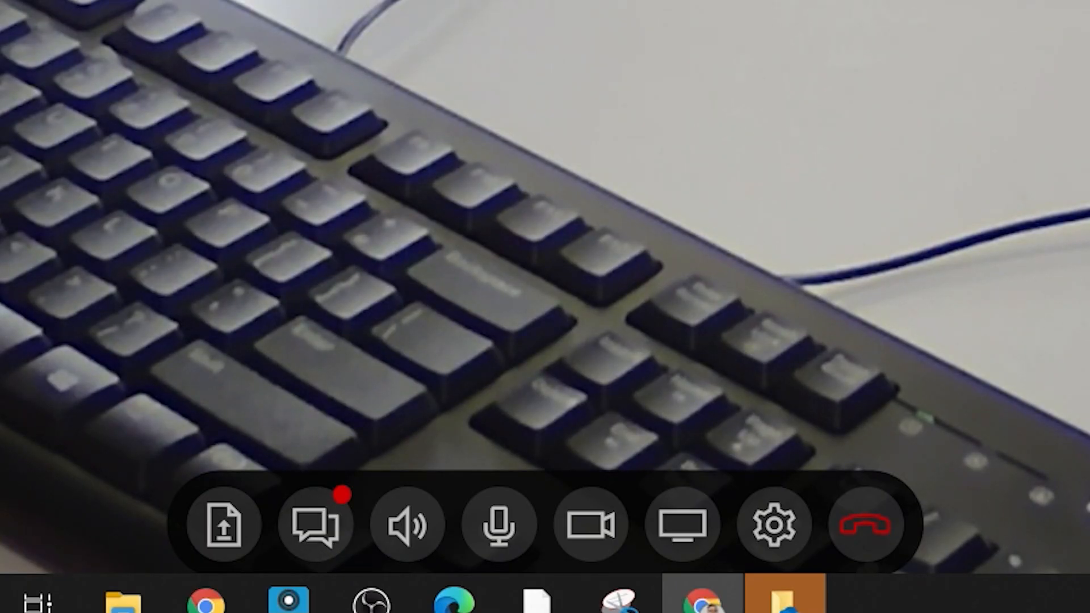
{"action": "mouse_move", "coordinate": [496, 527]}
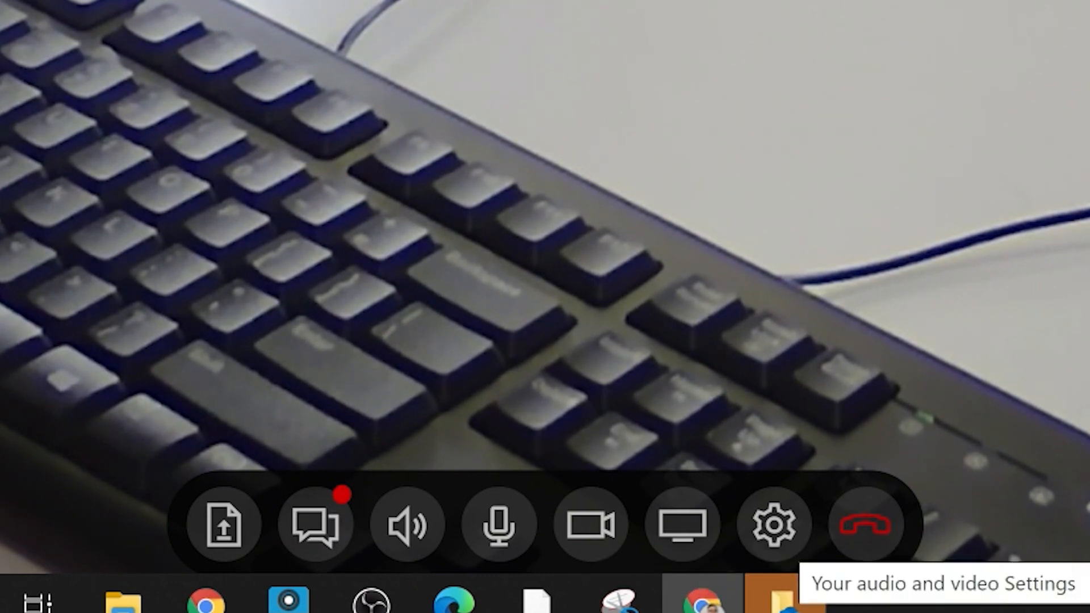
{"action": "left_click", "coordinate": [681, 525]}
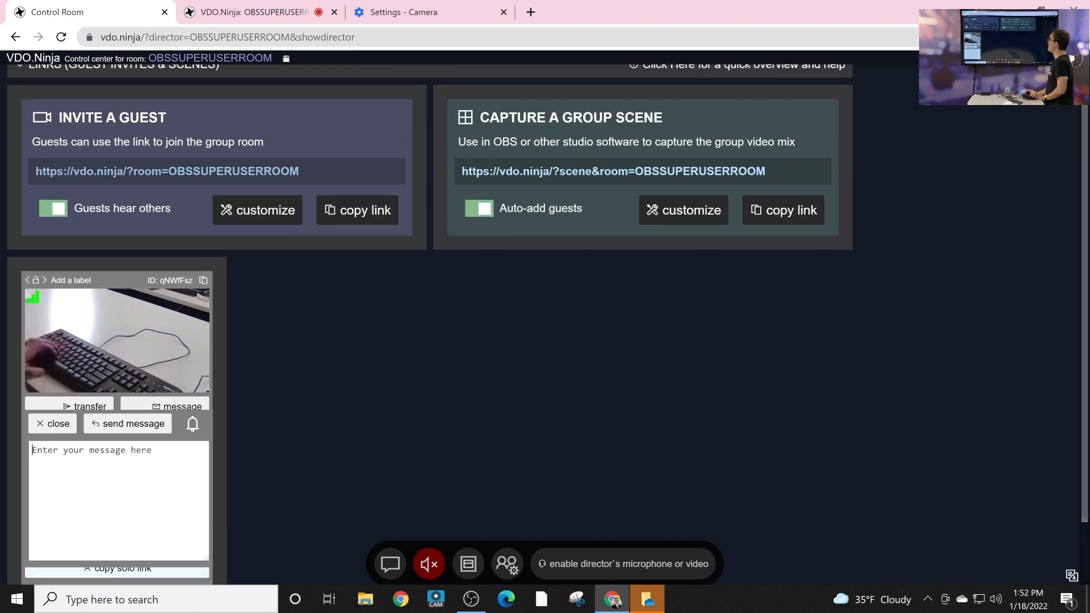
Open the invite link in a new tab and join as a second guest.
{"action": "left_click", "coordinate": [357, 210]}
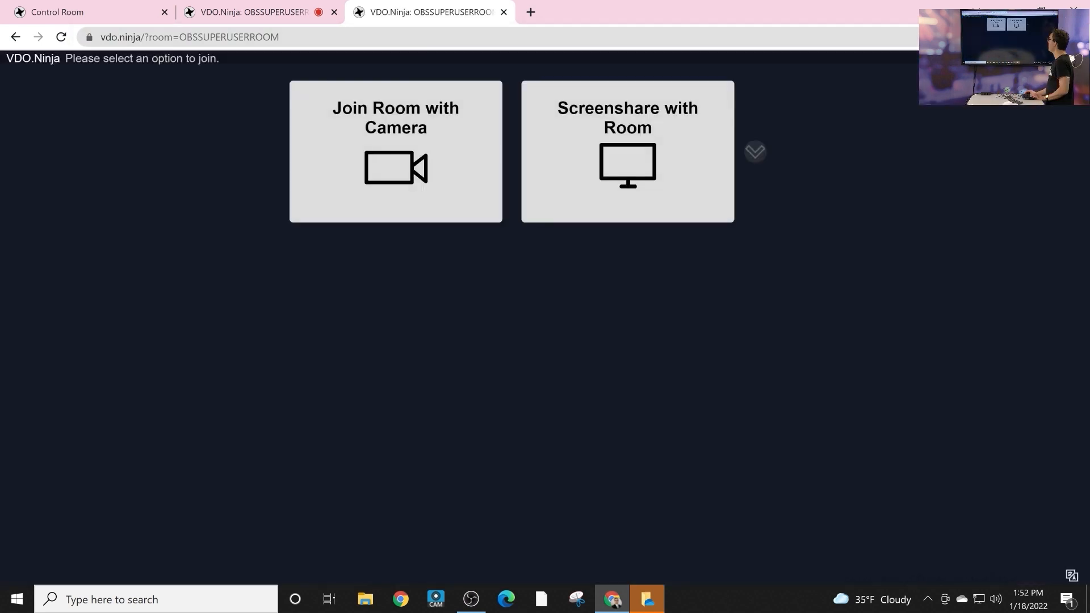
{"action": "left_click", "coordinate": [396, 153]}
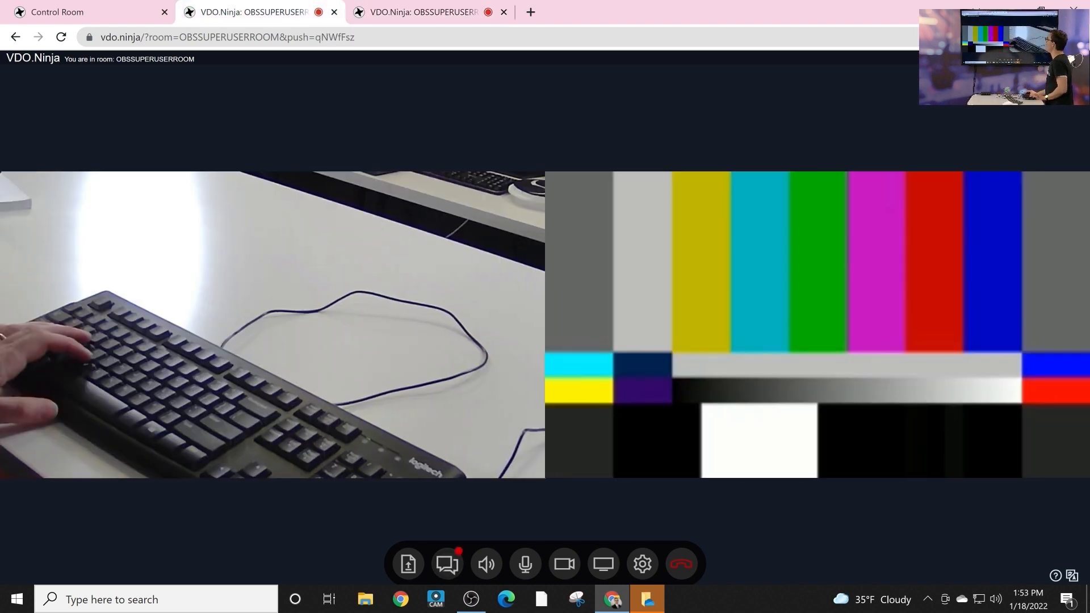
Copy the Capture a Group Scene link and review its customize options.
{"action": "left_click", "coordinate": [57, 12]}
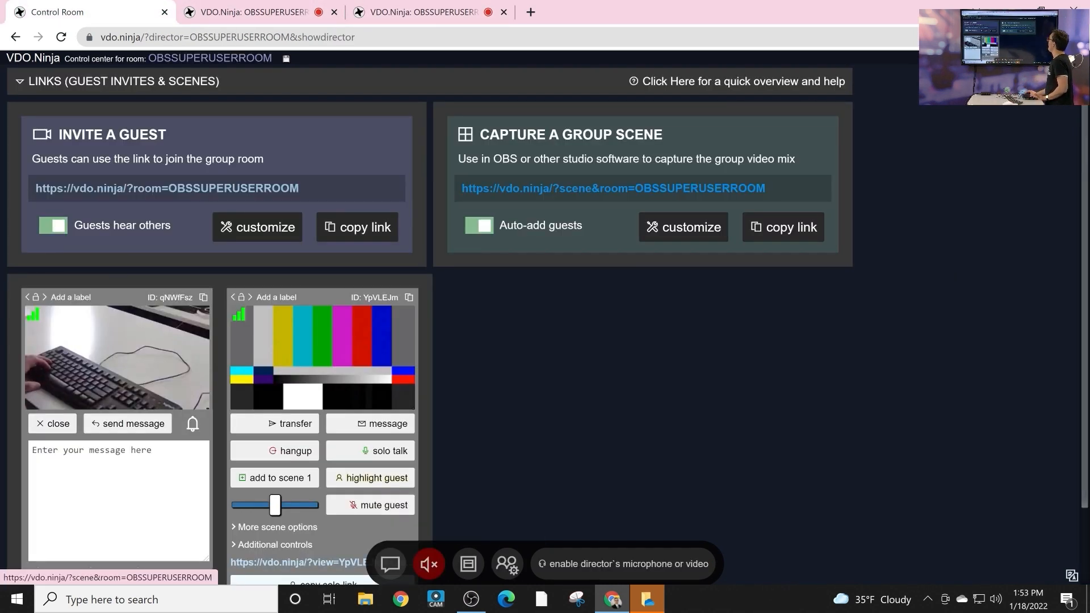
{"action": "left_click", "coordinate": [783, 227]}
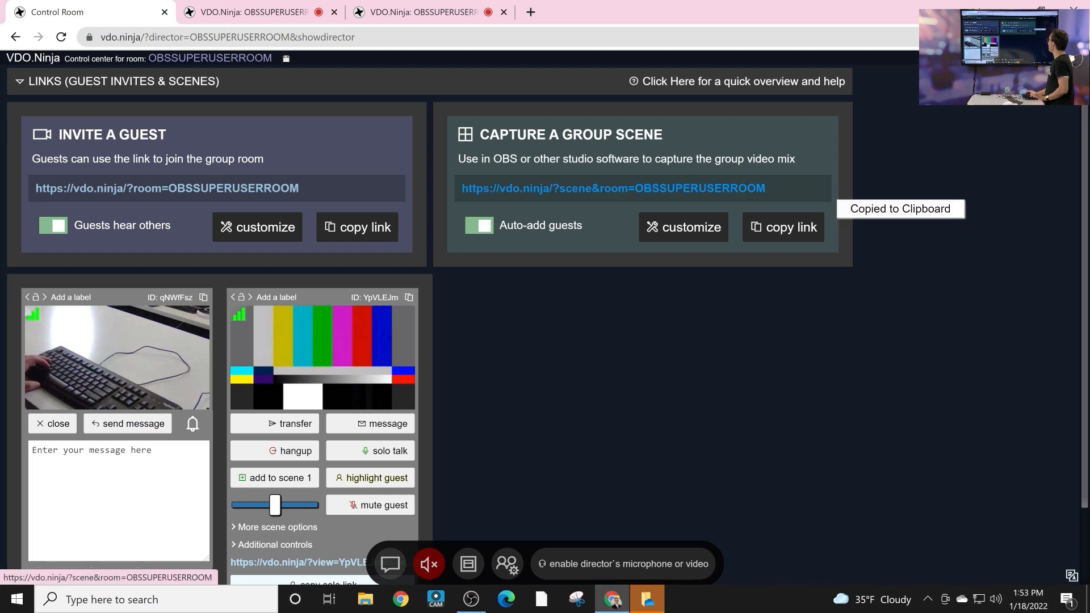
{"action": "left_click", "coordinate": [783, 227]}
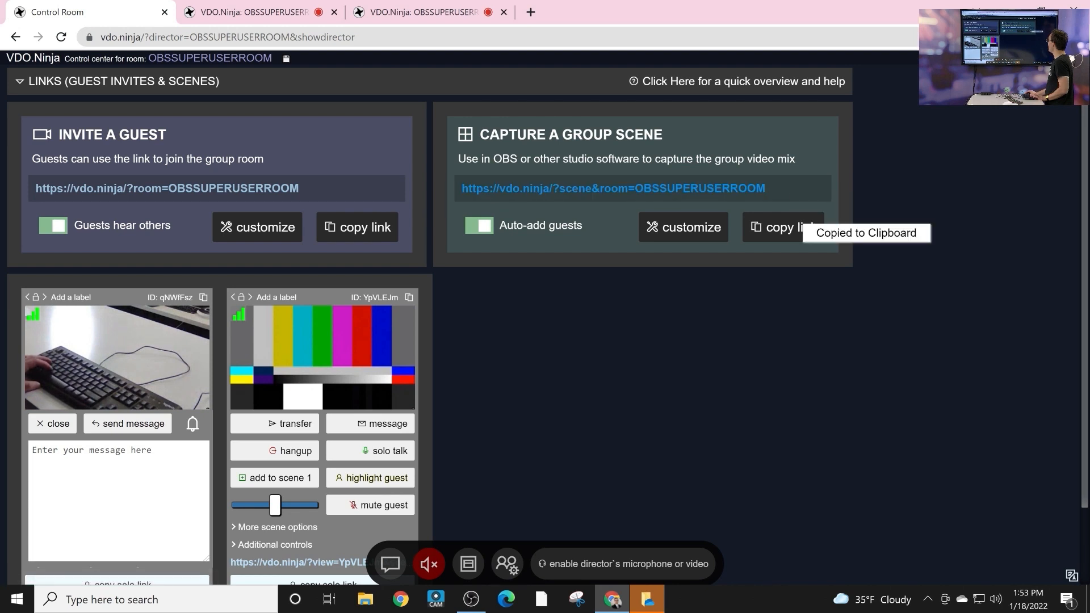
{"action": "left_click", "coordinate": [684, 228]}
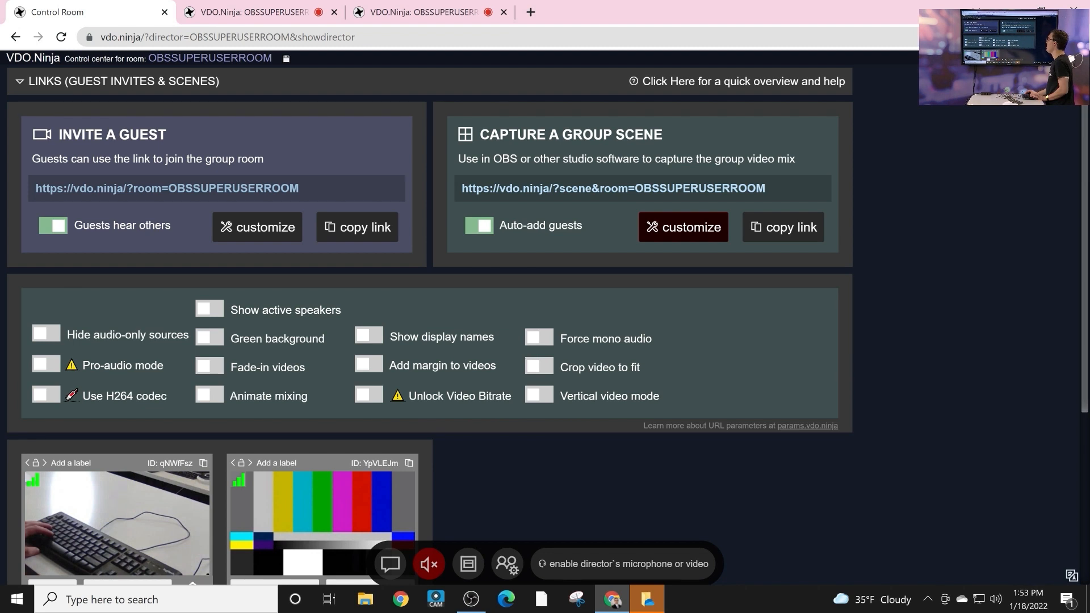
{"action": "left_click", "coordinate": [368, 335]}
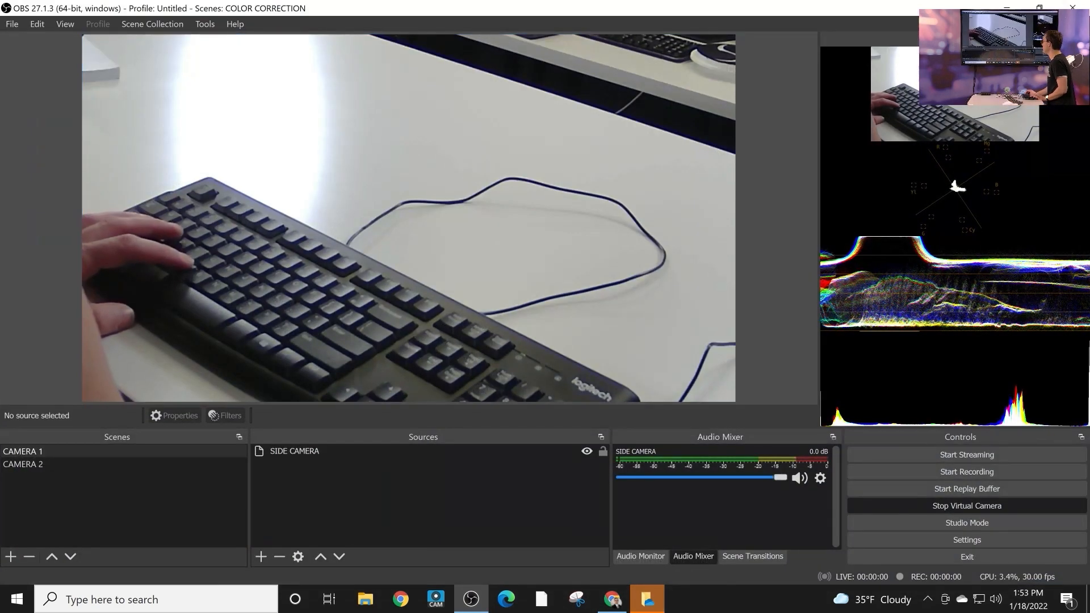
Create a new OBS scene named VIDEO PODCAST GUESTS.
{"action": "left_click", "coordinate": [13, 558]}
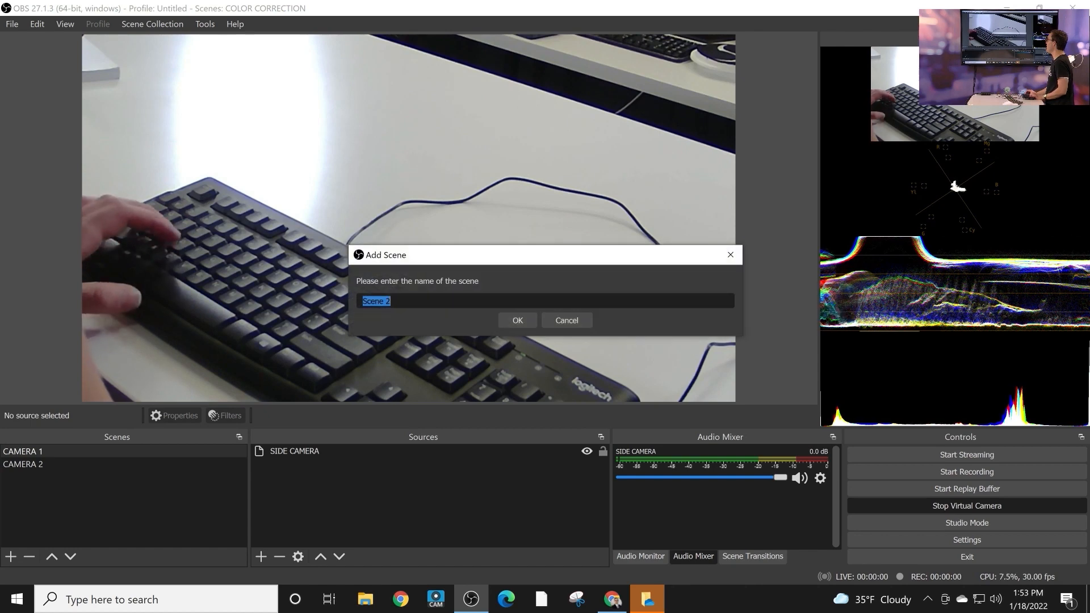
{"action": "type", "text": "V"}
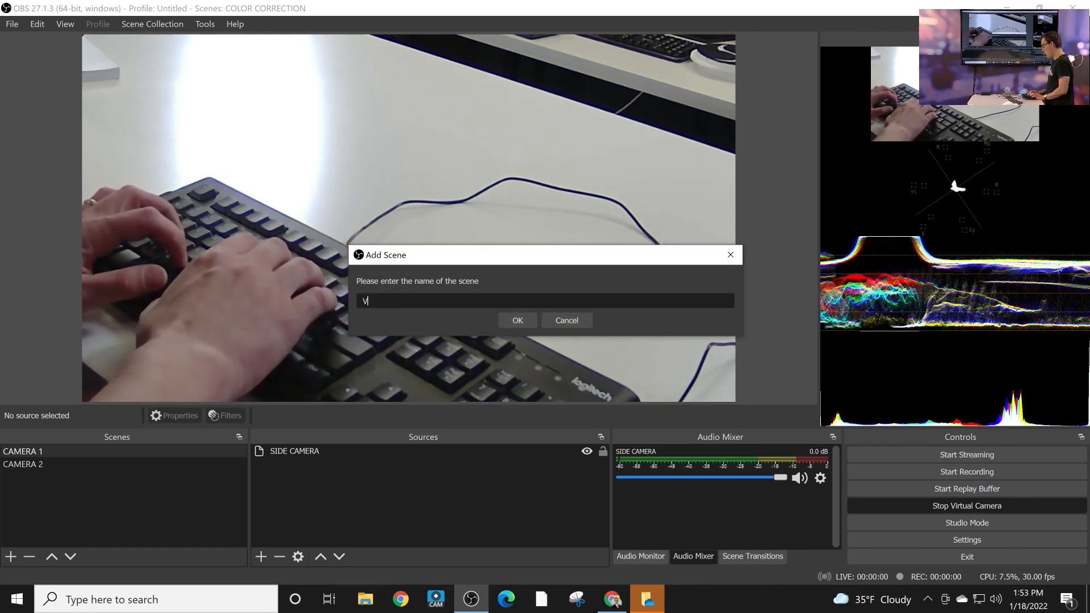
{"action": "type", "text": "IDEO P"}
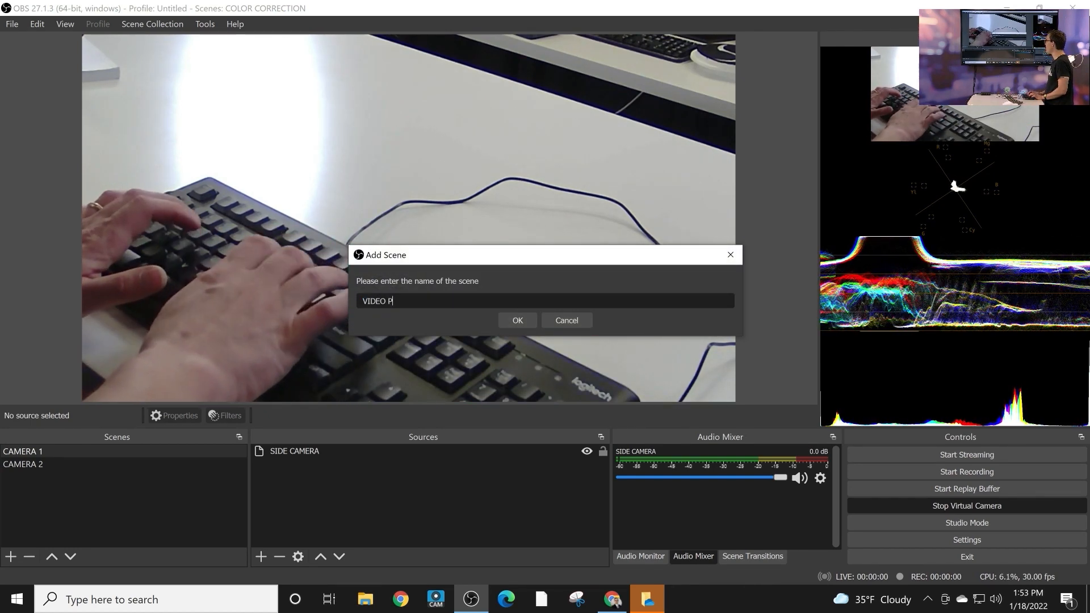
{"action": "type", "text": "ODCAST GUESTS"}
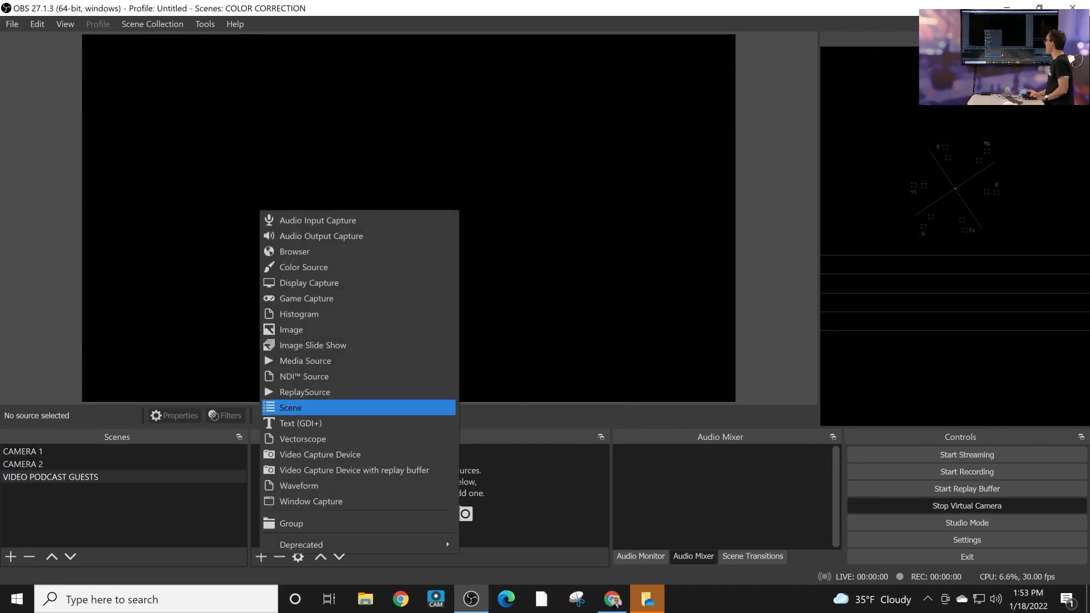
Add browser source VDO NINJA ROOM with the room's group scene URL at 1920x1080.
{"action": "left_click", "coordinate": [294, 251]}
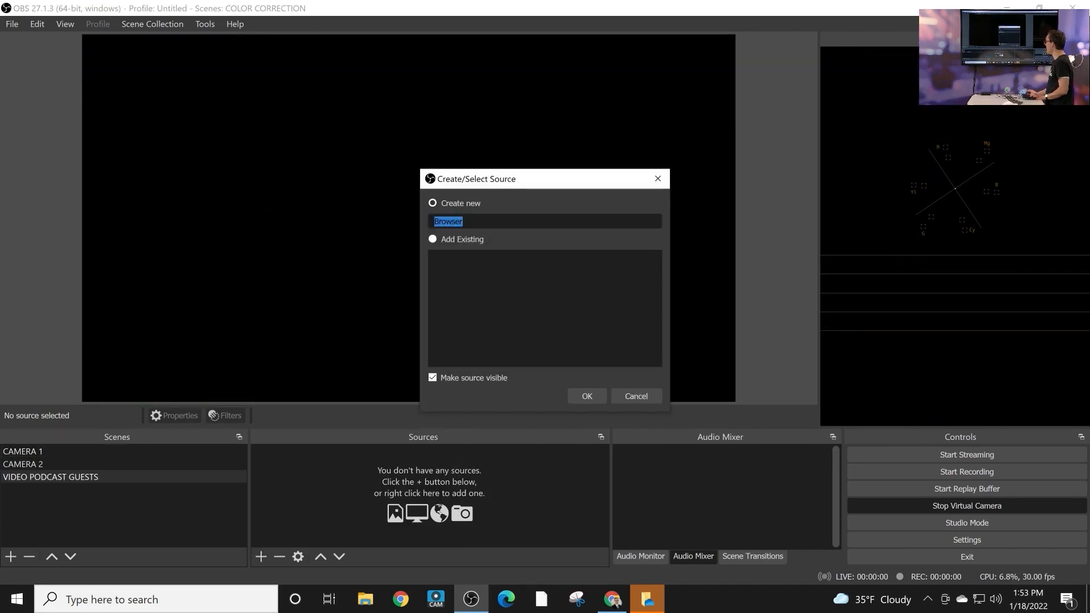
{"action": "type", "text": "VDO"}
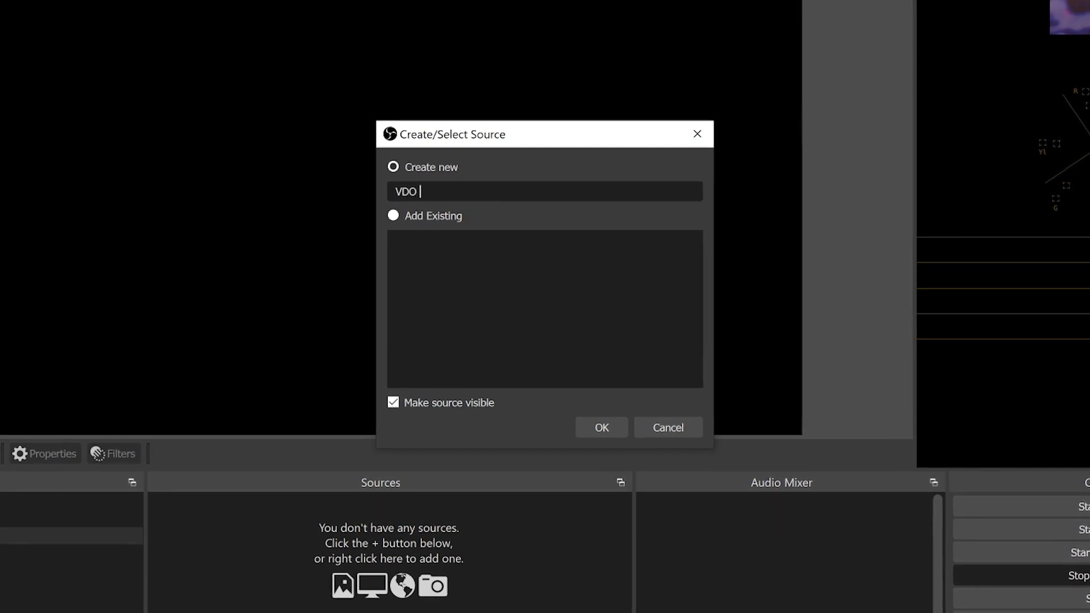
{"action": "left_click", "coordinate": [601, 428]}
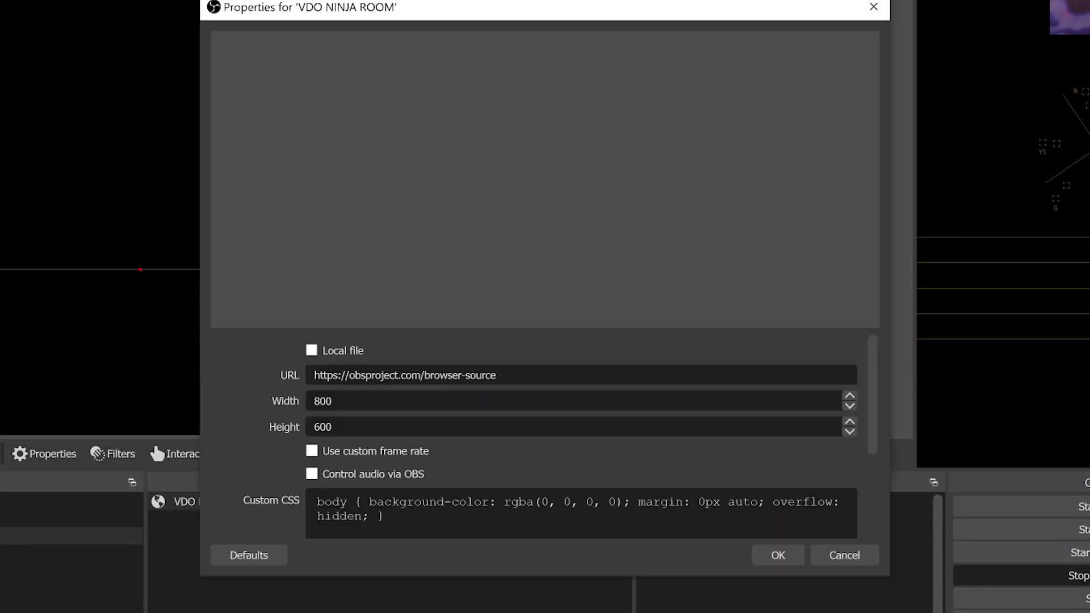
{"action": "type", "text": "https://vdo.ninja/?scene&room=OBSSUPERUSERROOM&sl"}
{"action": "type", "text": "1080"}
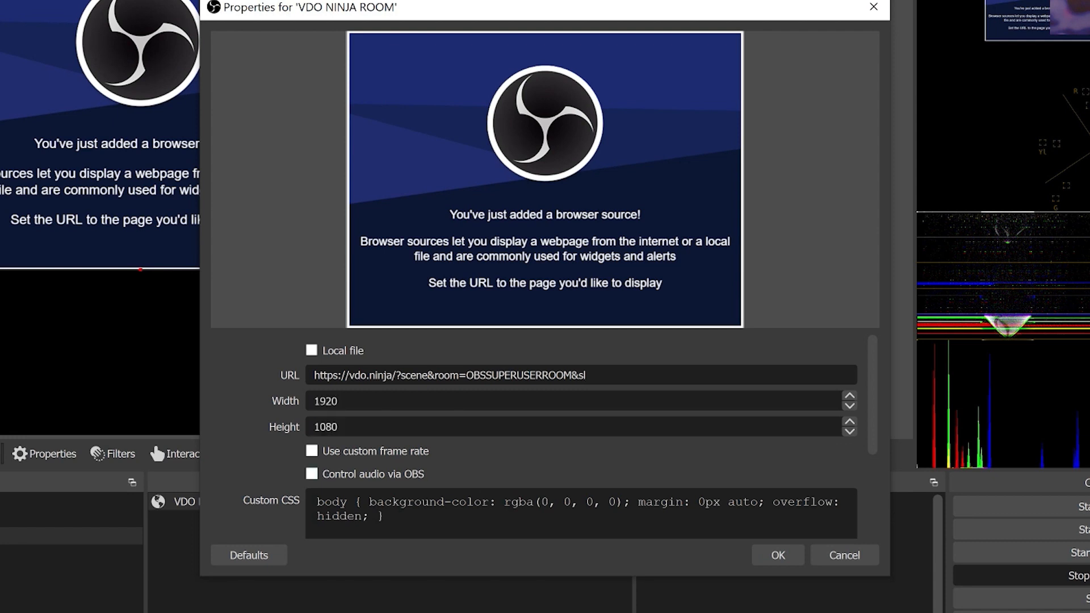
{"action": "left_click", "coordinate": [312, 474]}
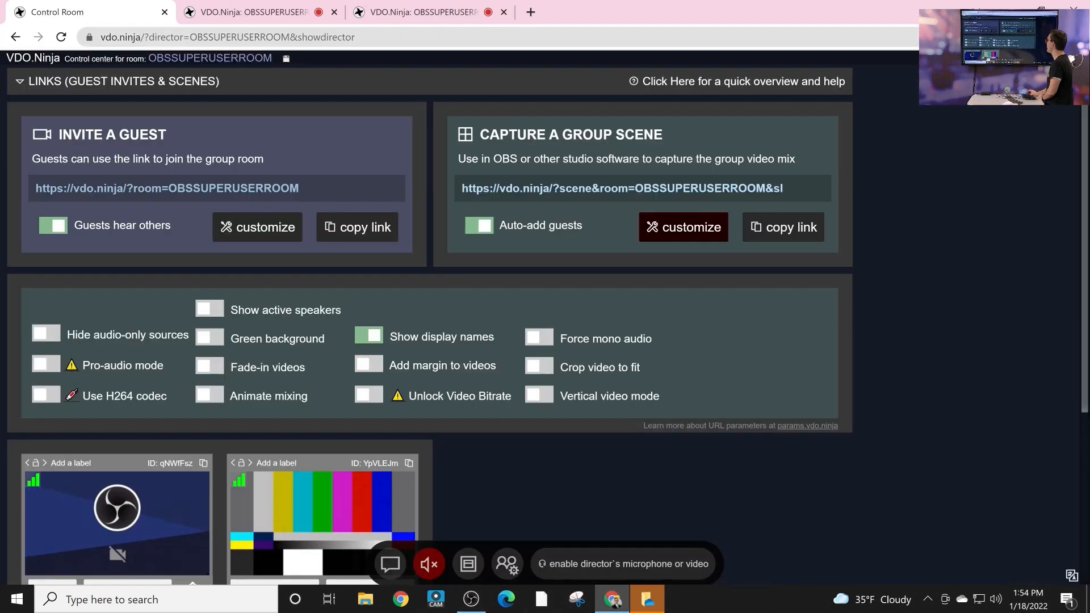
Scroll to the two guest cards and place Chrome beside OBS's preview.
{"action": "scroll", "scroll_direction": "down", "scroll_amount": 3}
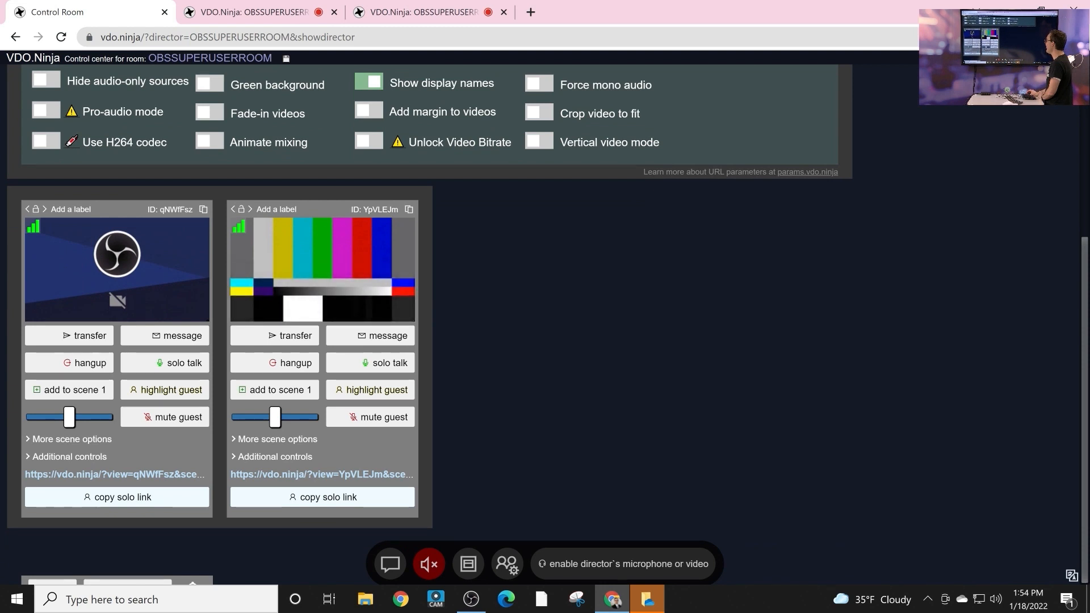
{"action": "left_click", "coordinate": [468, 600]}
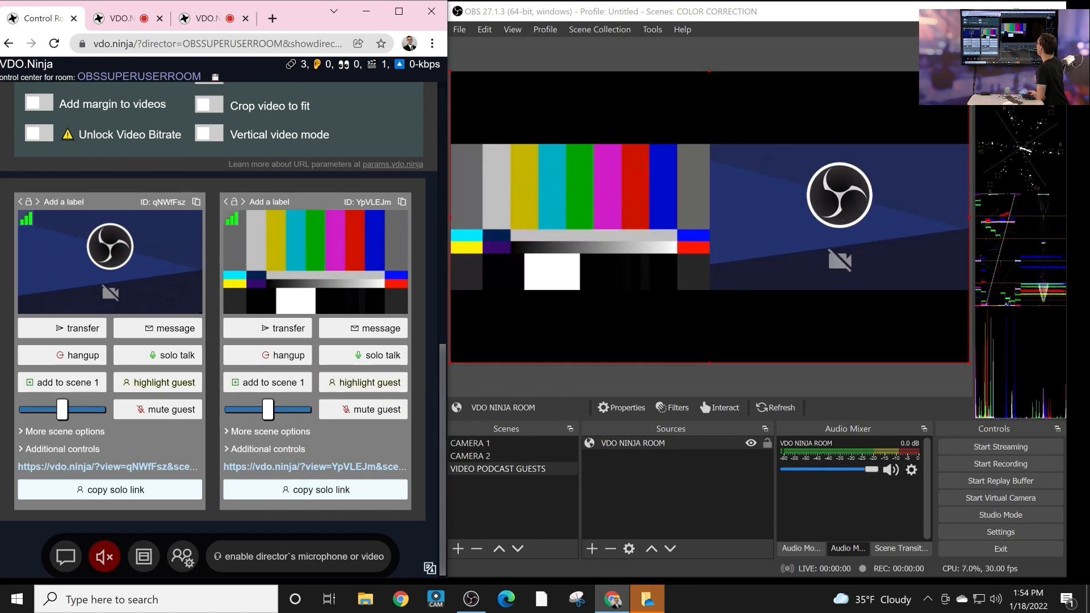
Collapse and re-expand the LINKS (GUEST INVITES & SCENES) section in the director page.
{"action": "left_click", "coordinate": [158, 382]}
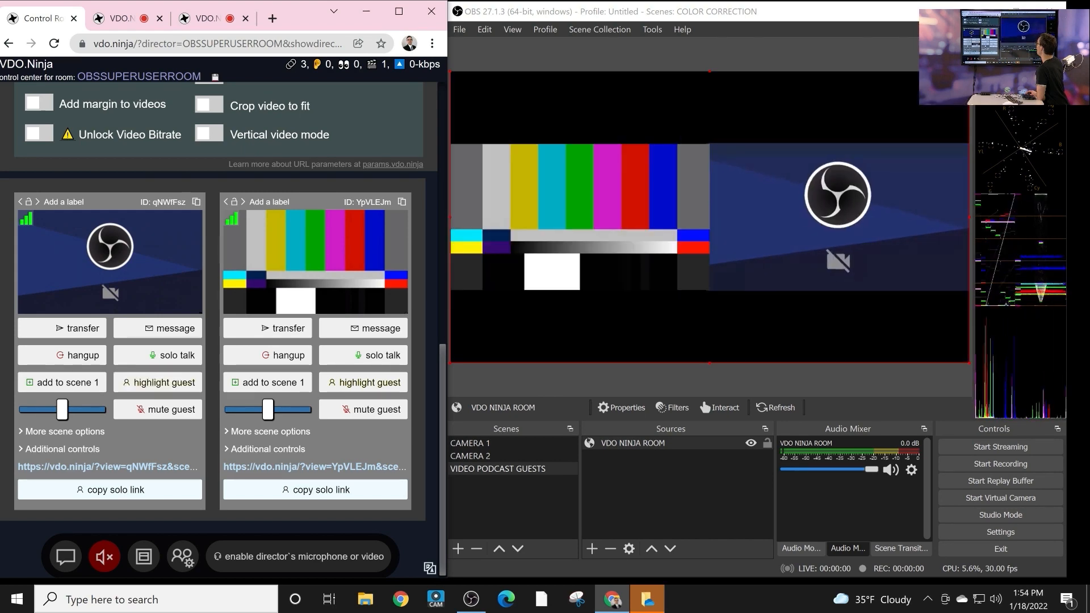
{"action": "left_click", "coordinate": [61, 382]}
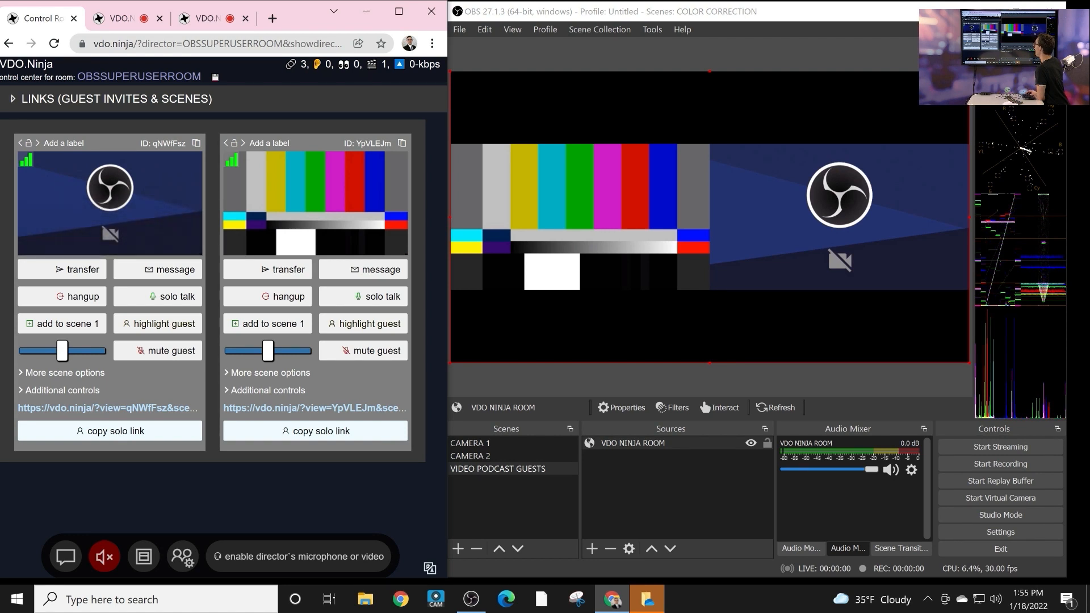
{"action": "left_click", "coordinate": [111, 98]}
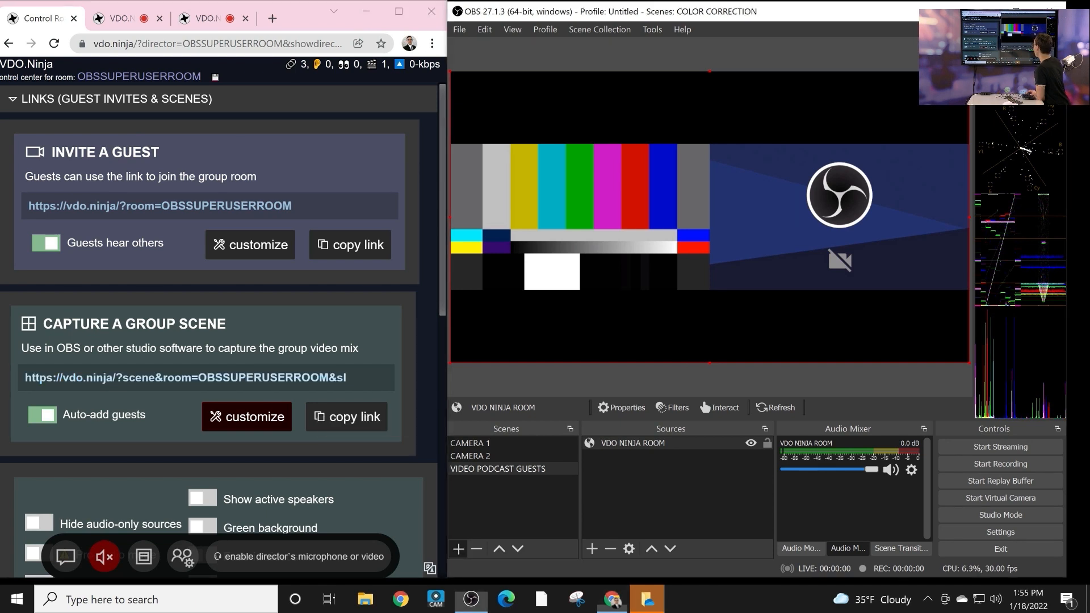
Create a new OBS scene named '2ND VDO NINJA SCENE'.
{"action": "left_click", "coordinate": [458, 549]}
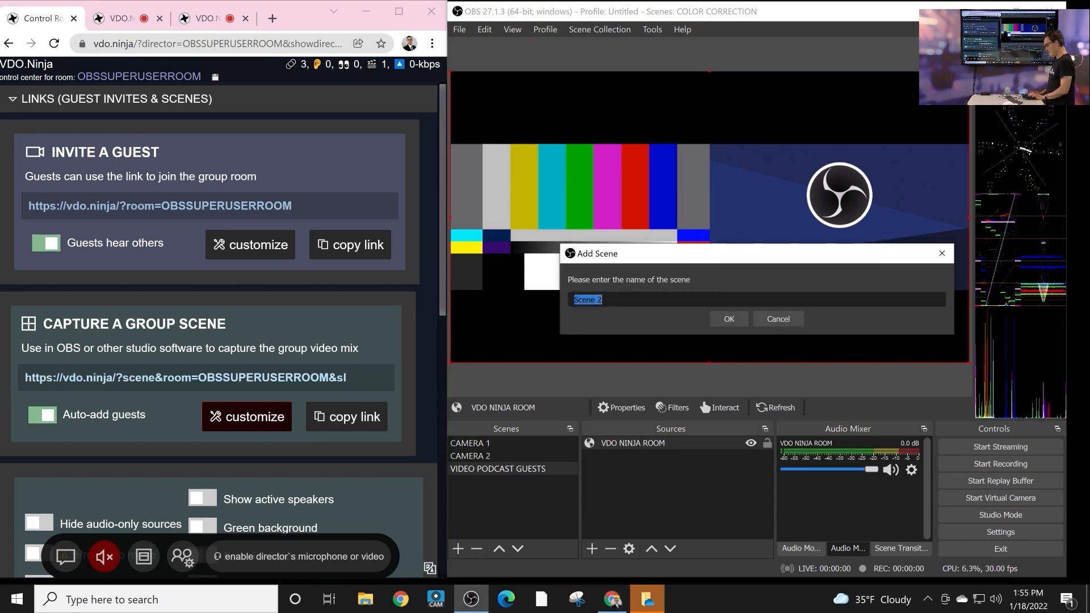
{"action": "type", "text": "2ND"}
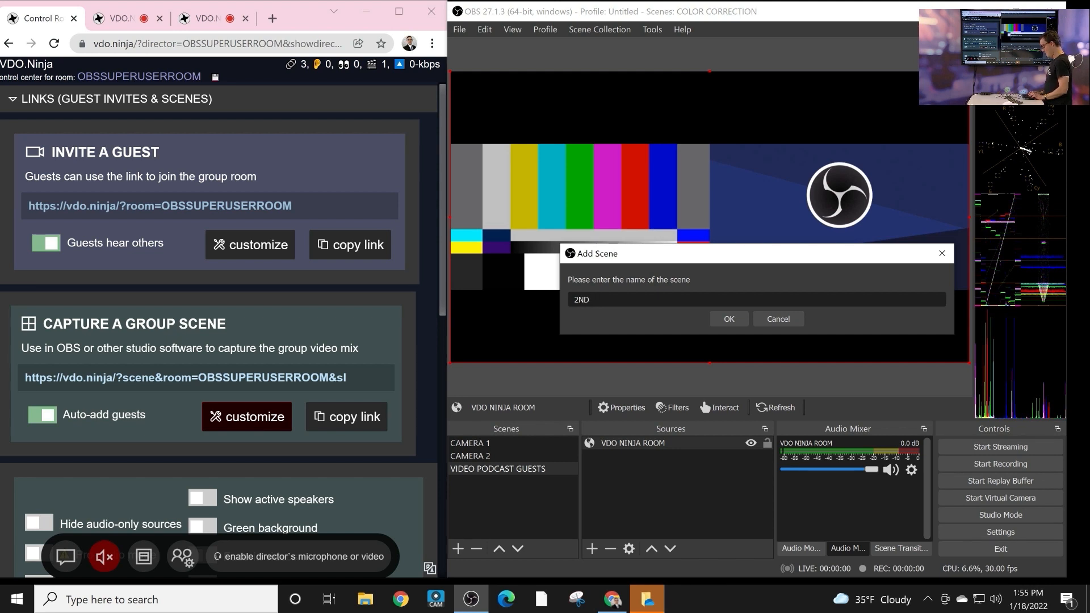
{"action": "type", "text": "VDO NINJA S"}
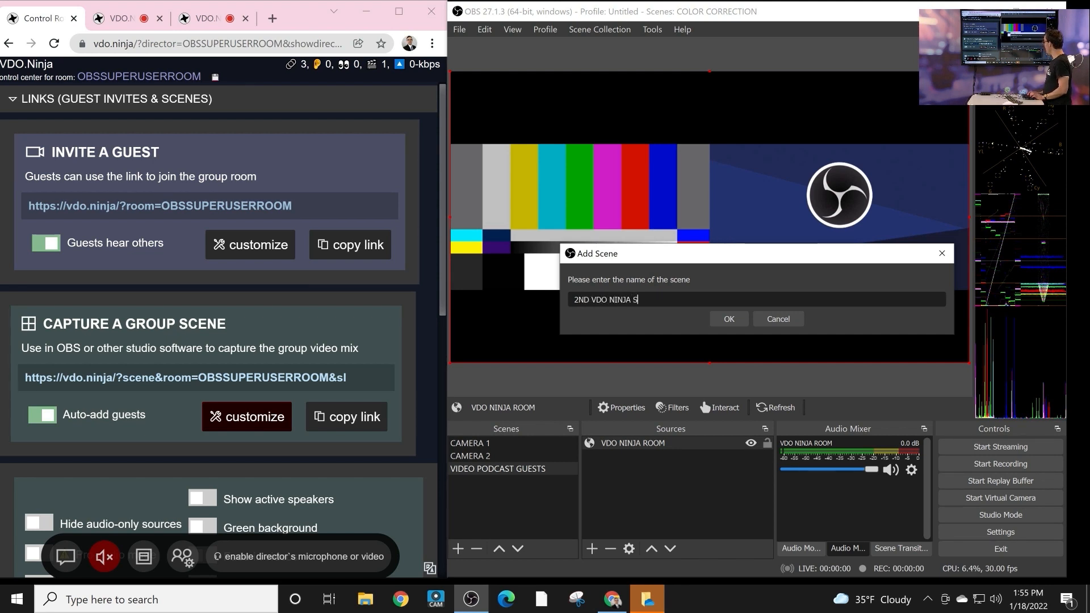
{"action": "left_click", "coordinate": [729, 318]}
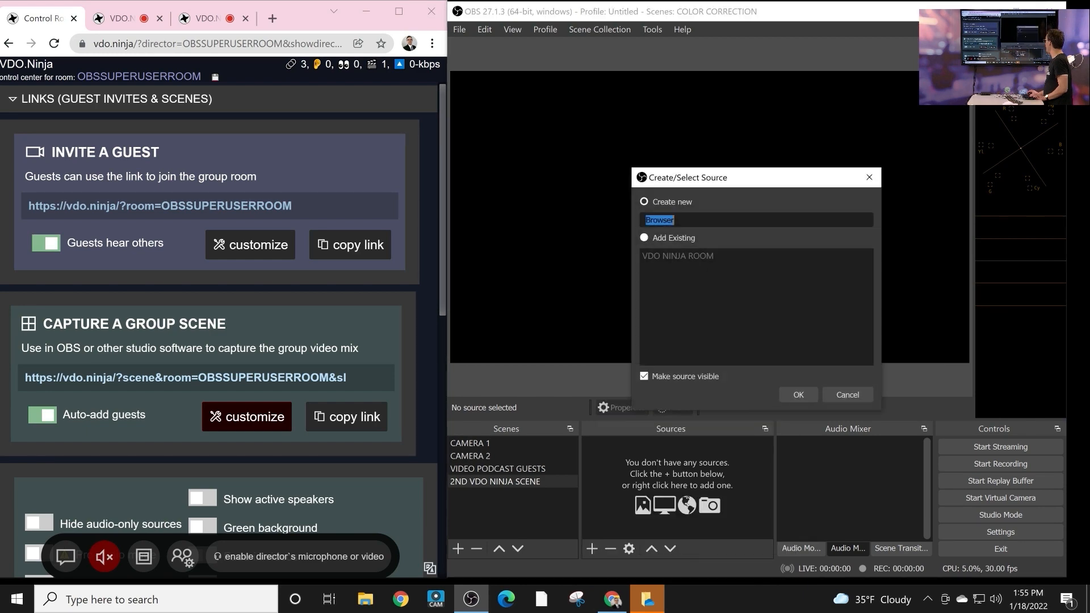
Add a 'ROOM 2' browser source pointing to the VDO.Ninja scene=NEWROOM URL.
{"action": "type", "text": "ROOM 2"}
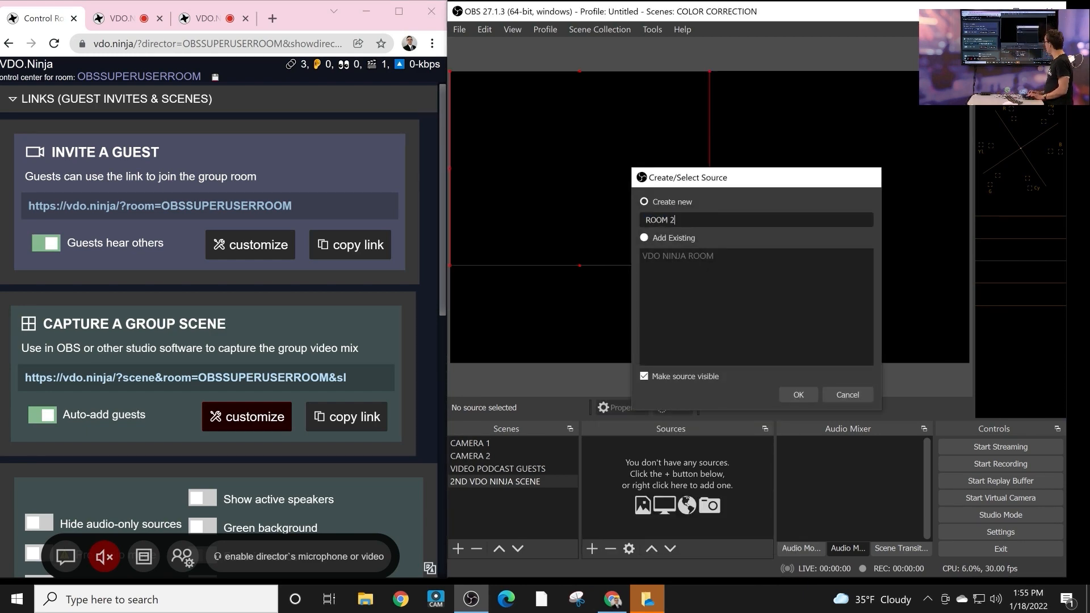
{"action": "left_click", "coordinate": [798, 395]}
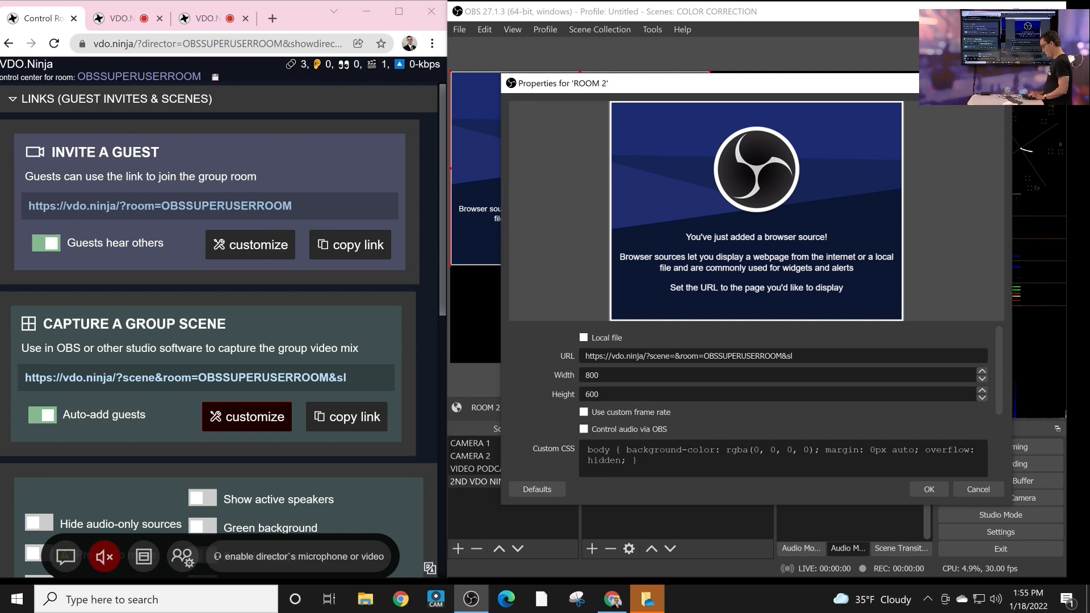
{"action": "type", "text": "NEWROOM"}
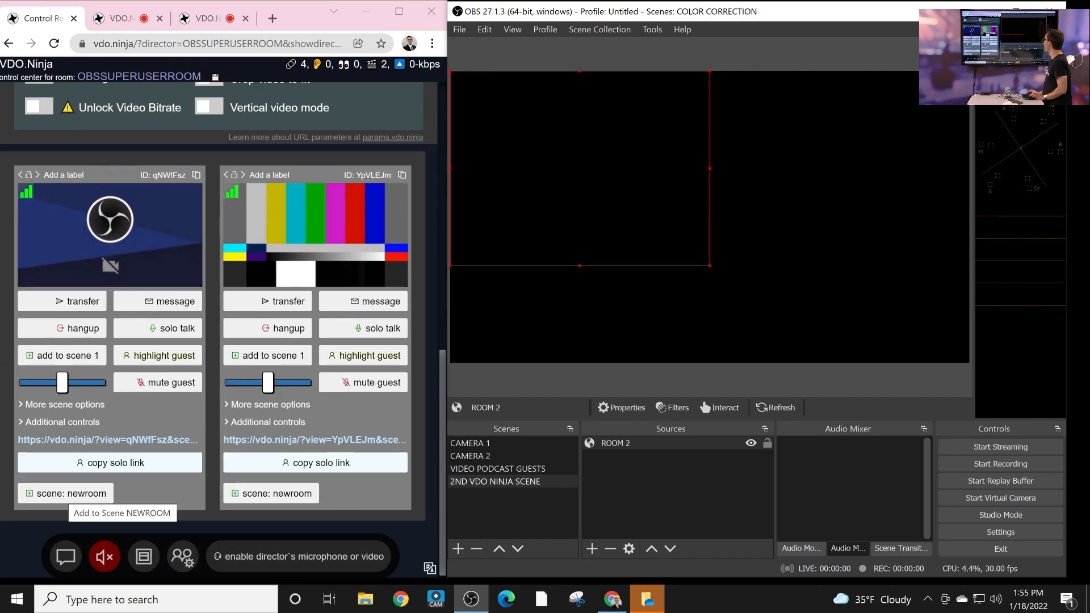
Put the first guest in the newroom scene and check VIDEO PODCAST GUESTS in OBS.
{"action": "left_click", "coordinate": [65, 493]}
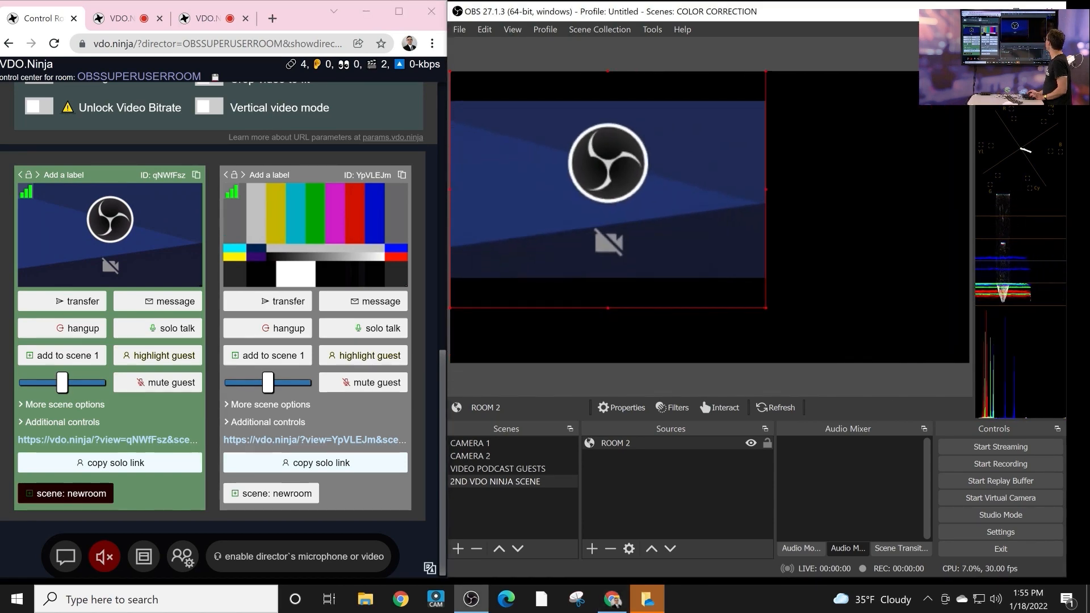
{"action": "left_click", "coordinate": [498, 469]}
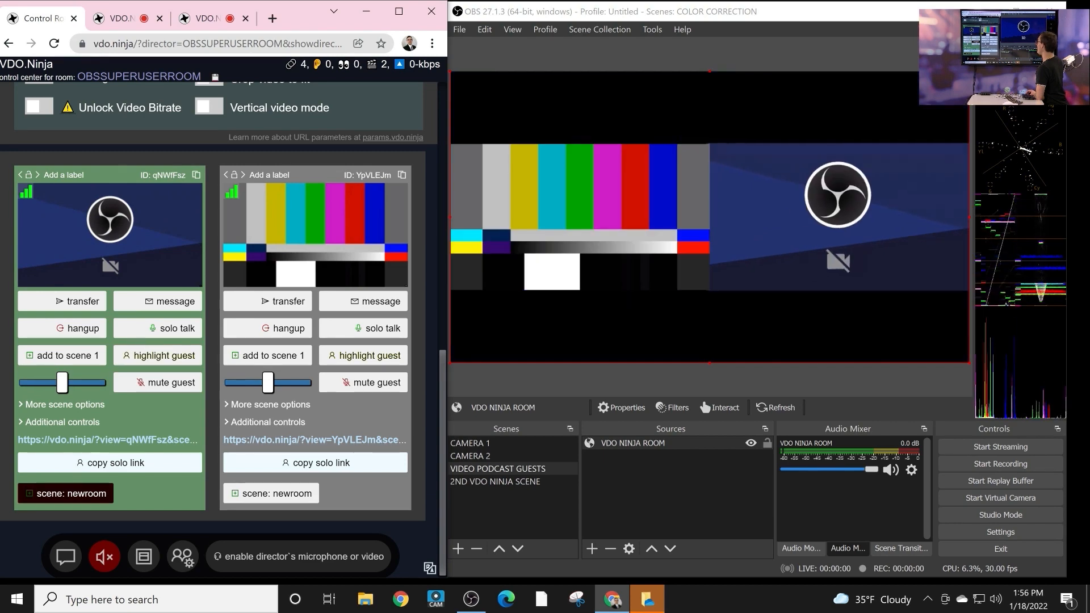
View 2ND VDO NINJA SCENE showing only the first guest, then scroll the director page.
{"action": "left_click", "coordinate": [495, 481]}
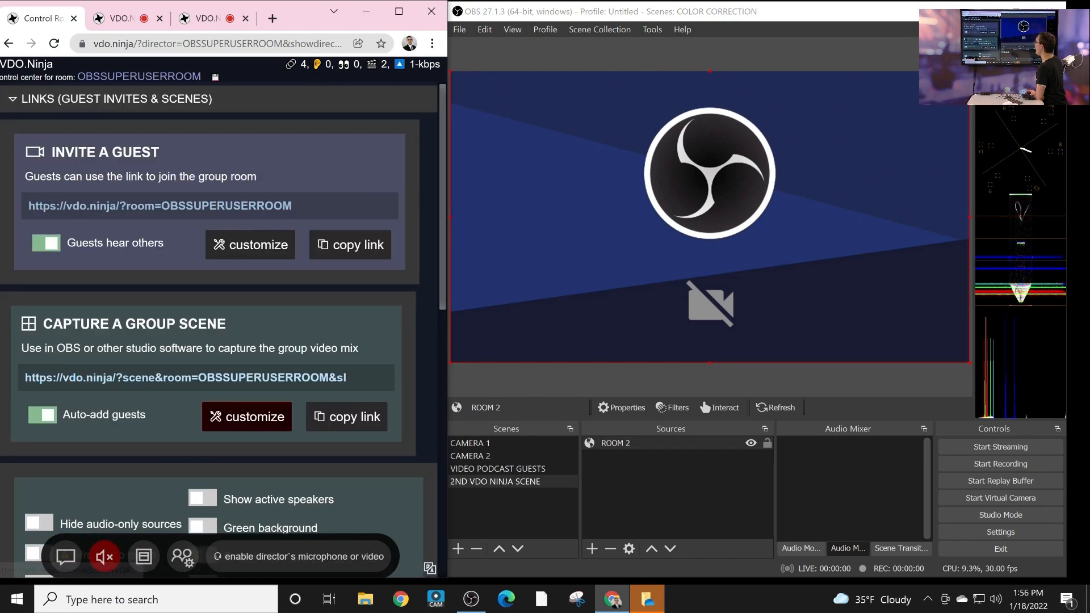
{"action": "scroll", "scroll_direction": "down", "scroll_amount": 3}
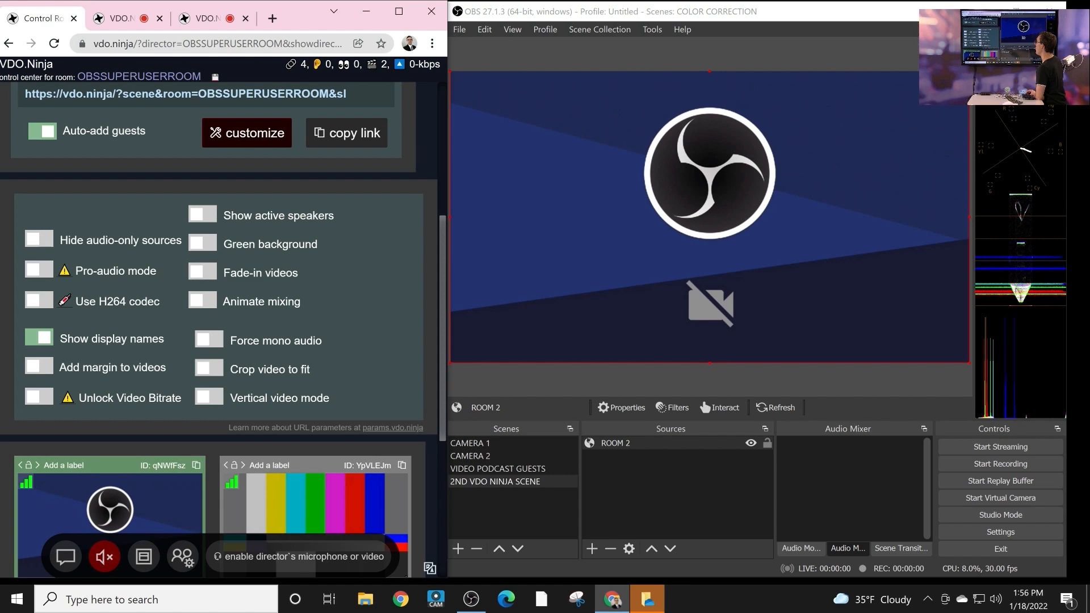
{"action": "scroll", "scroll_direction": "down", "scroll_amount": 3}
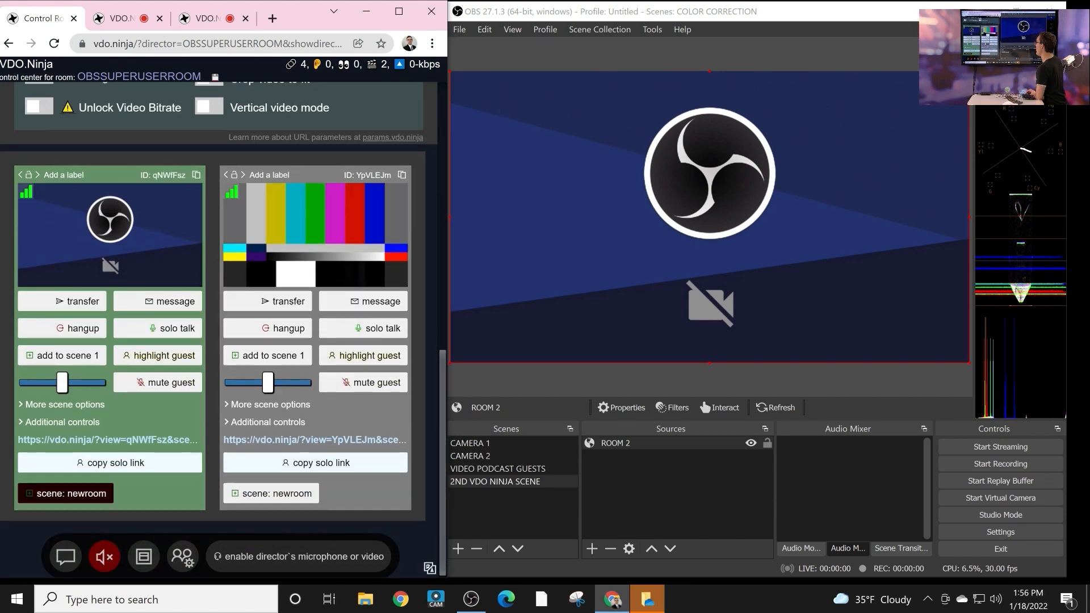